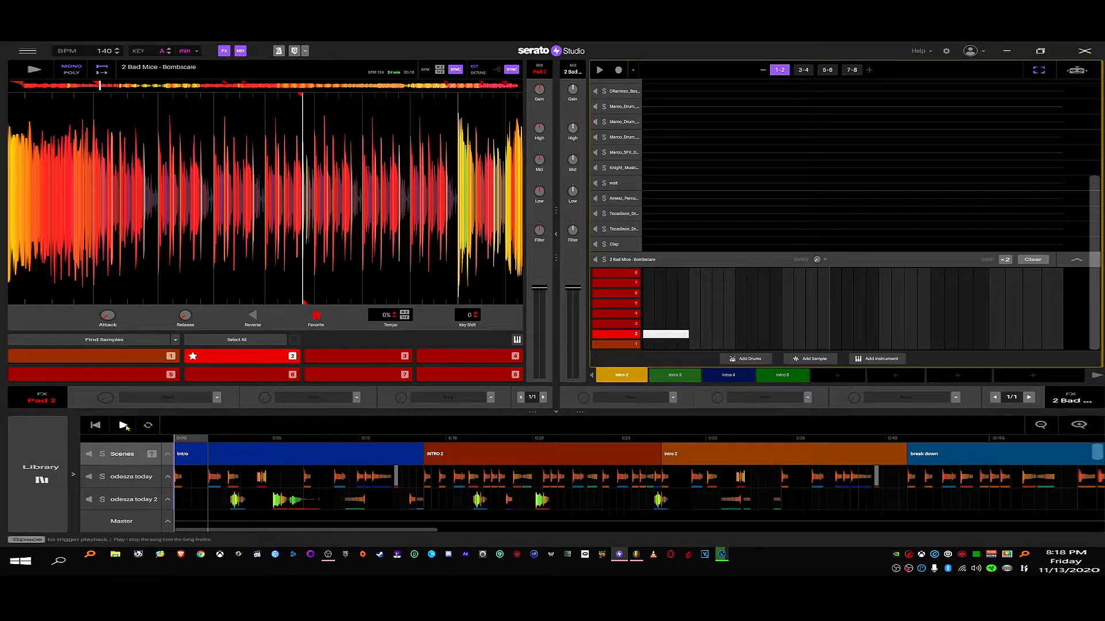
# - Play the Odesza remix arrangement from the start and step through the intro scenes
pyautogui.click(123, 425)
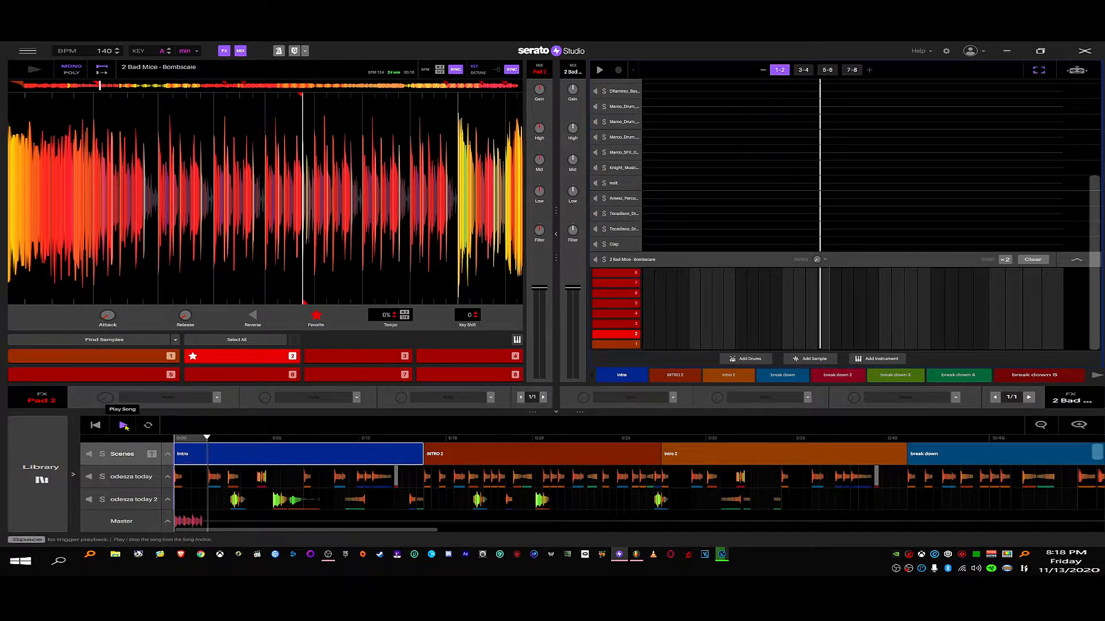
pyautogui.click(802, 70)
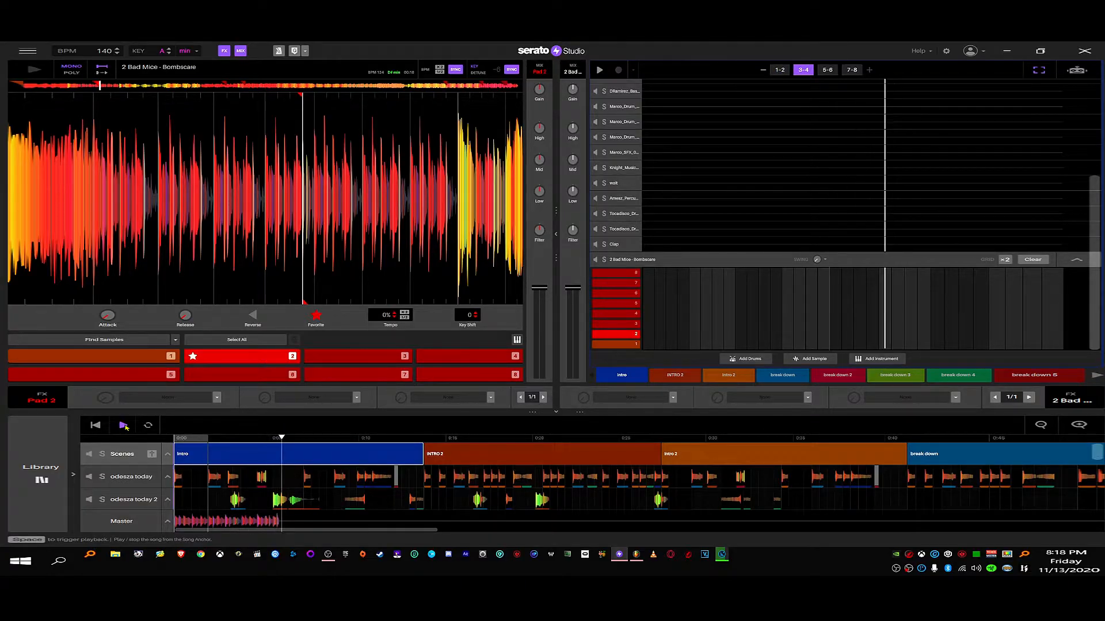
pyautogui.click(826, 69)
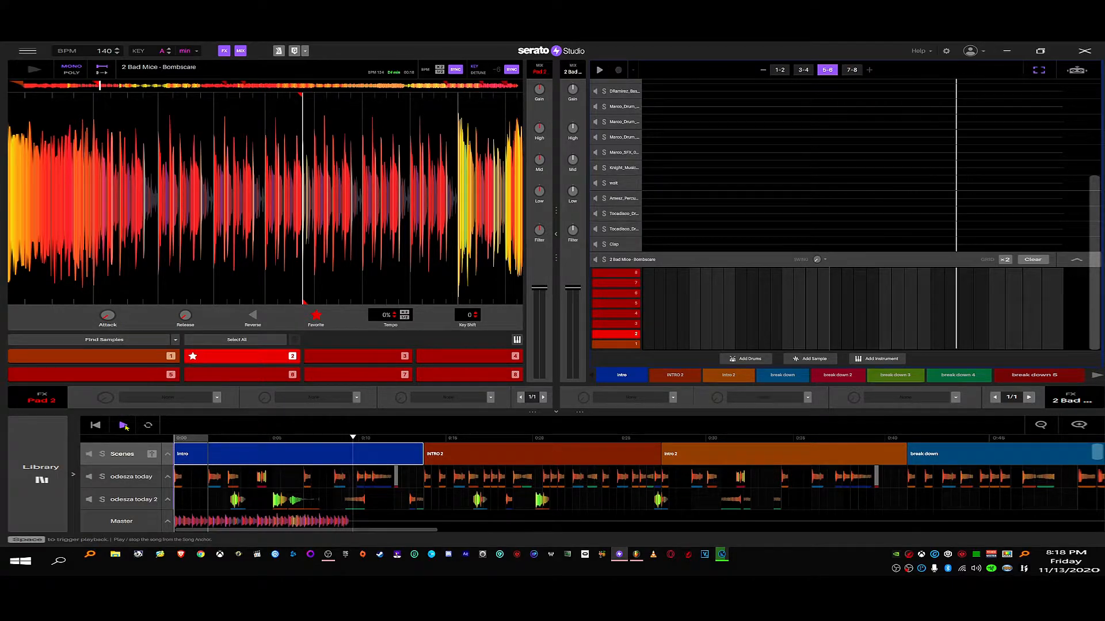
pyautogui.click(850, 71)
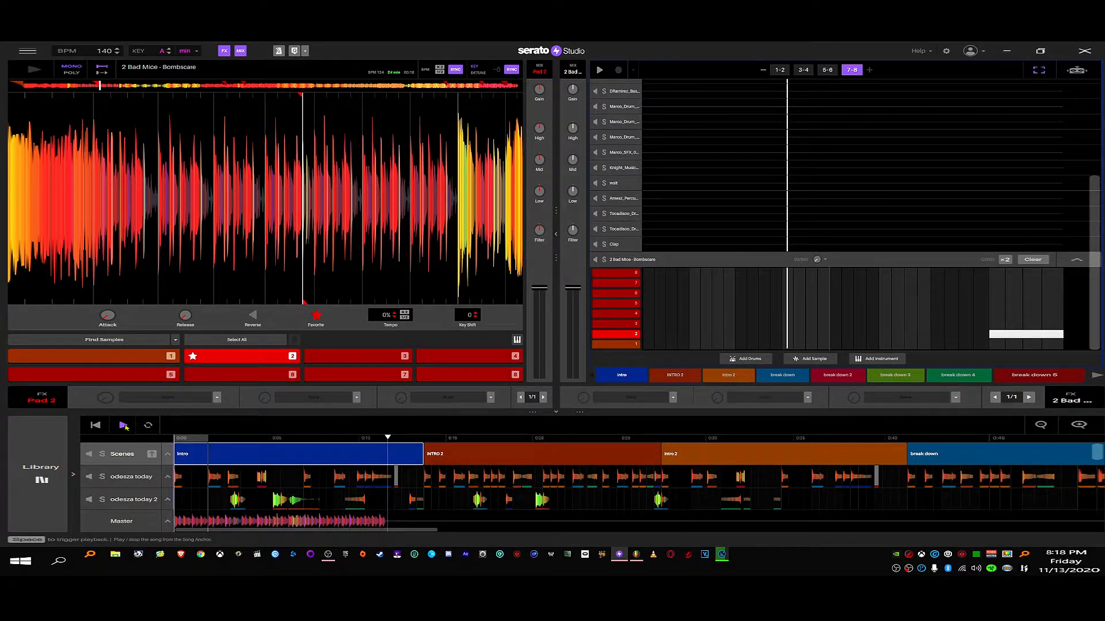
# - Restart playback and move through the scenes into INTRO 2
pyautogui.click(124, 424)
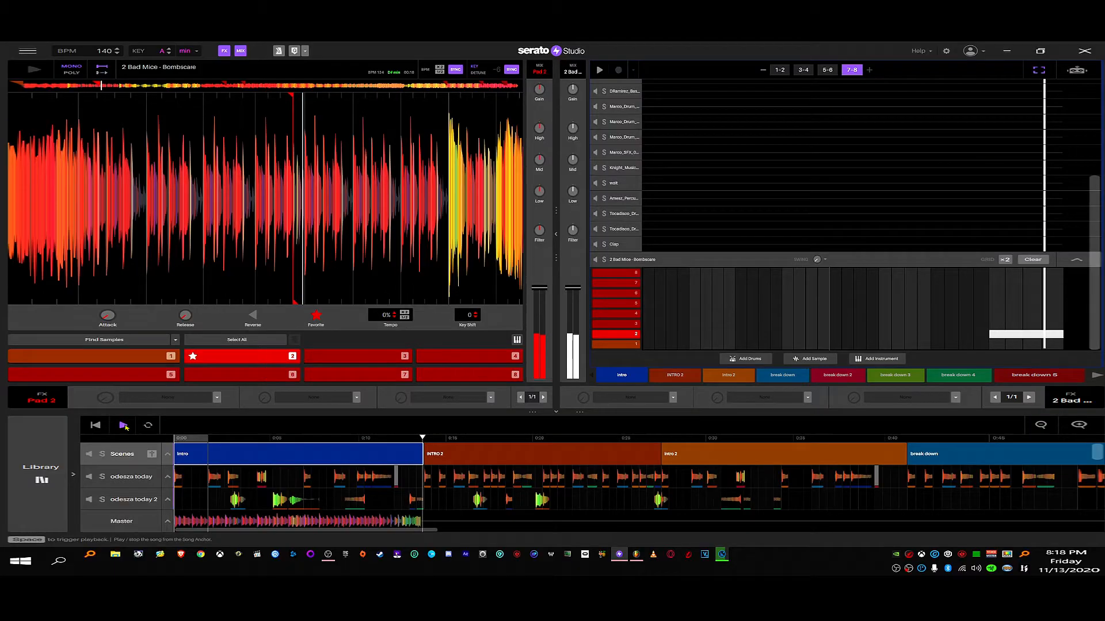
pyautogui.click(779, 69)
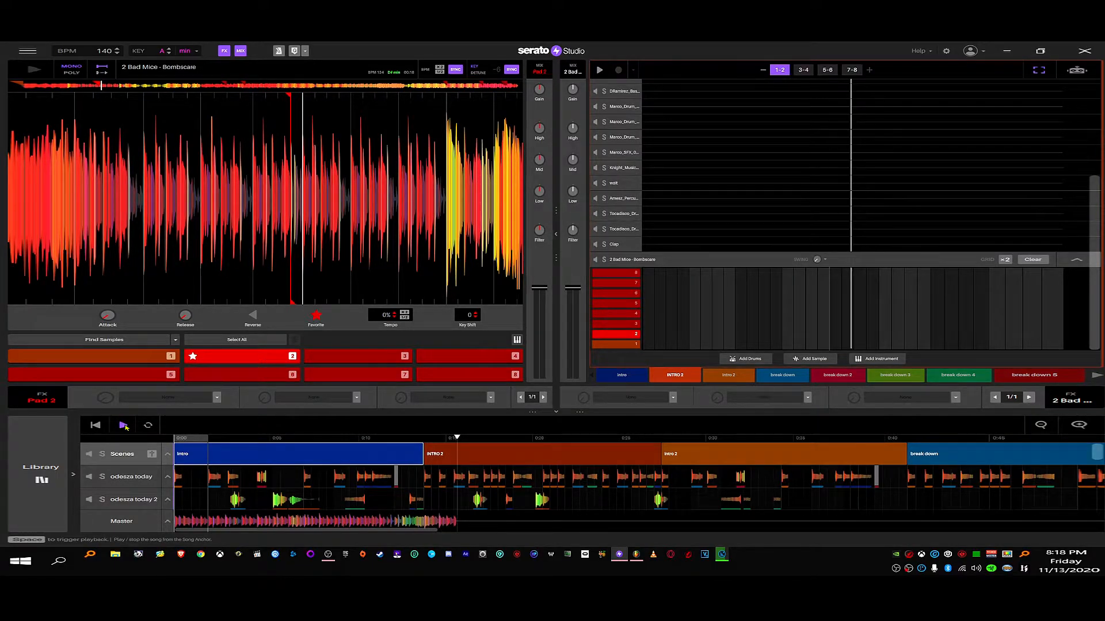
pyautogui.click(802, 71)
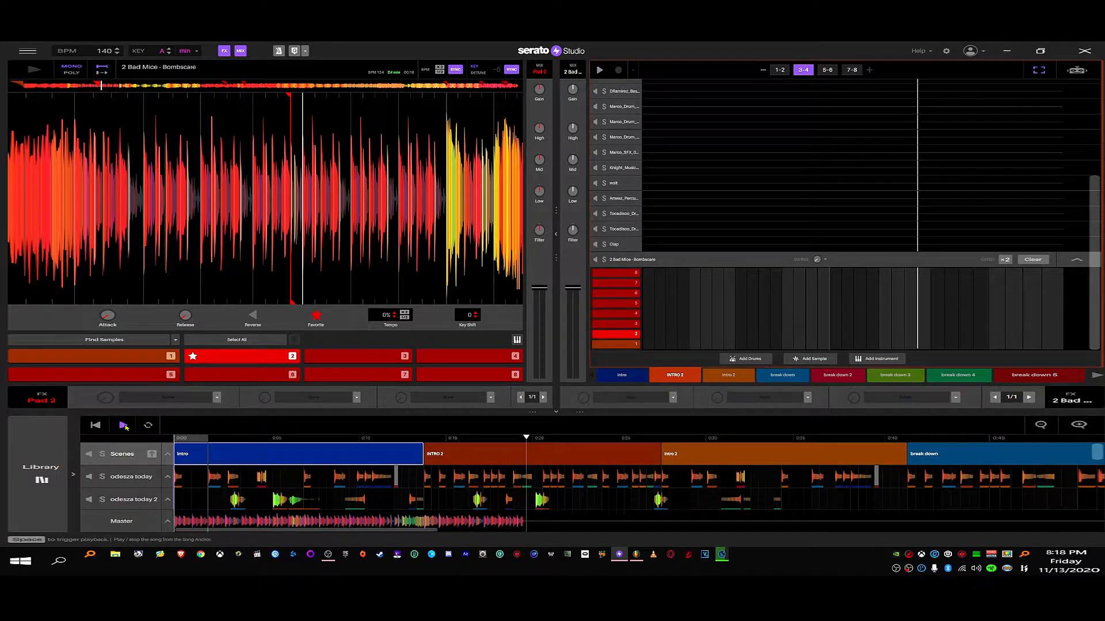
pyautogui.click(826, 70)
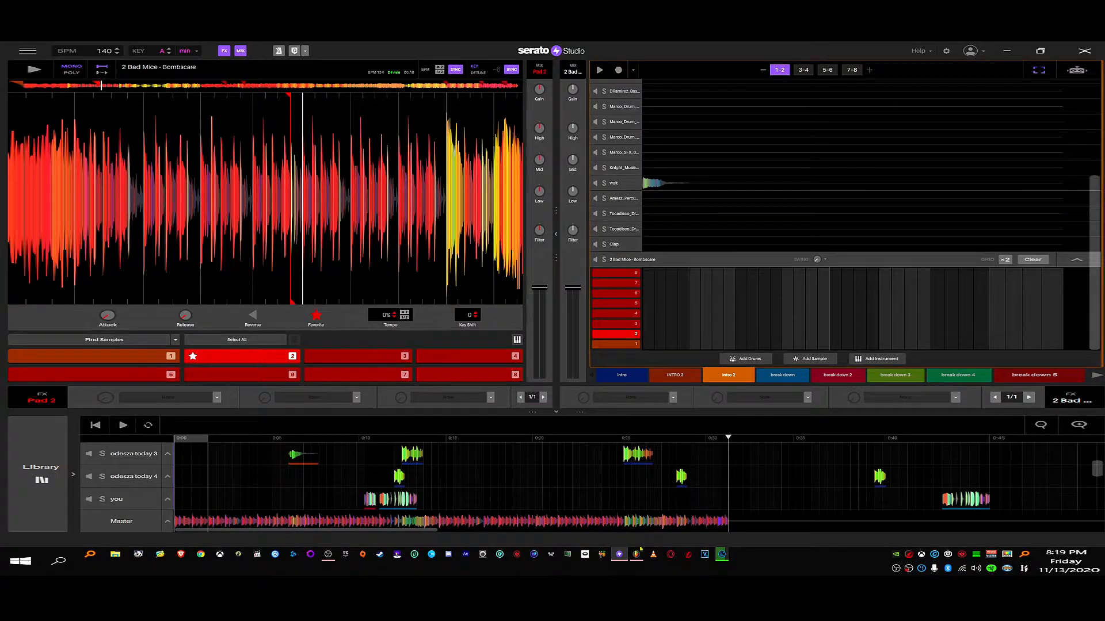
pyautogui.moveTo(636, 553)
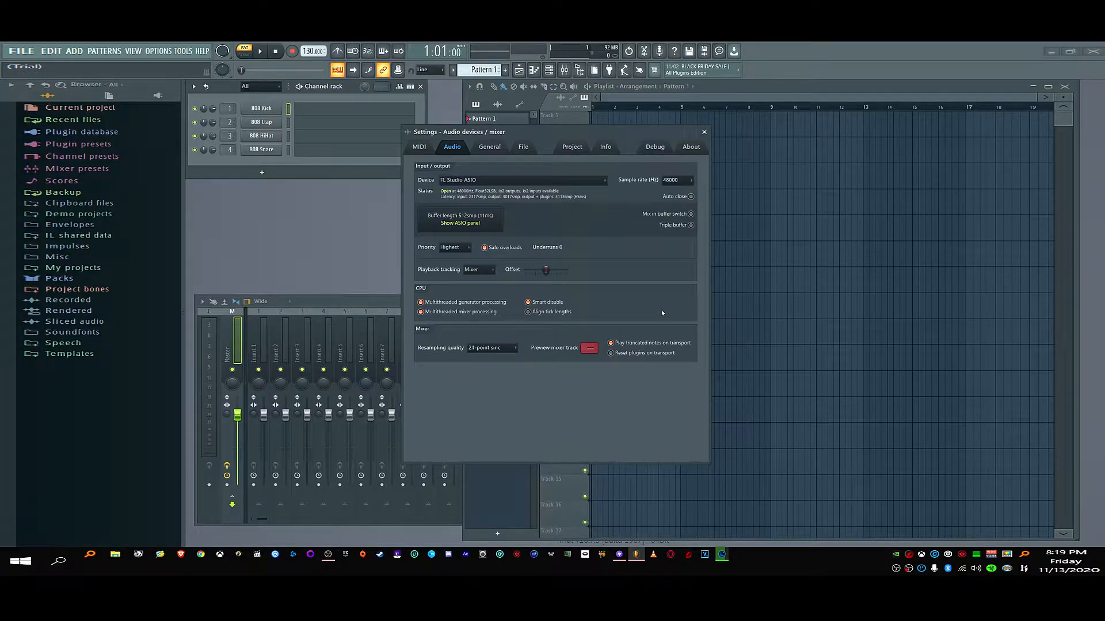
pyautogui.moveTo(621, 390)
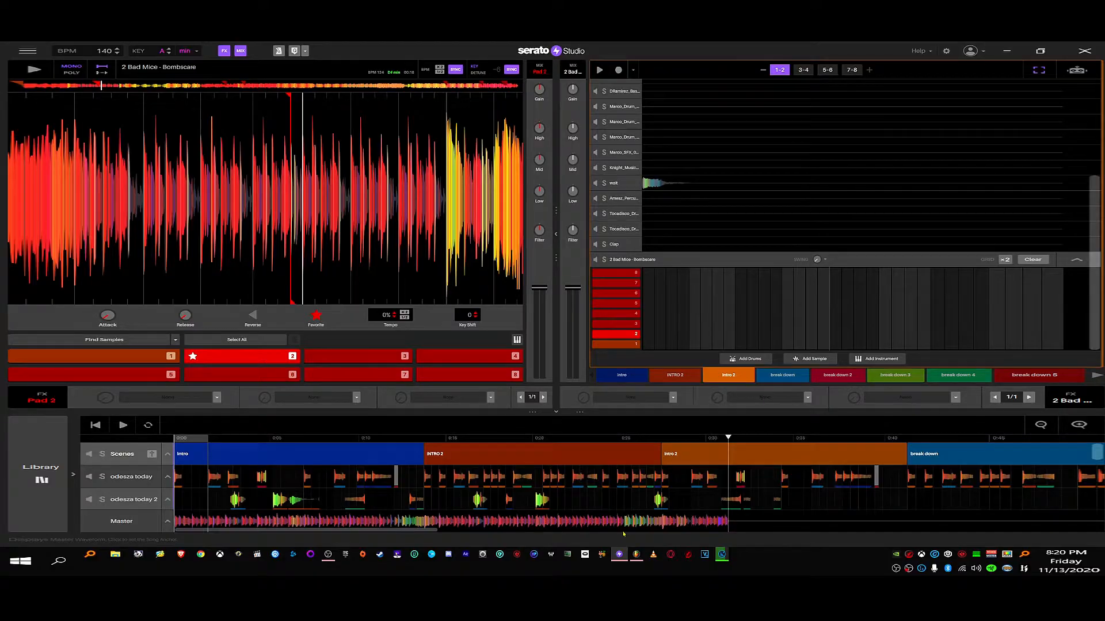
pyautogui.moveTo(619, 554)
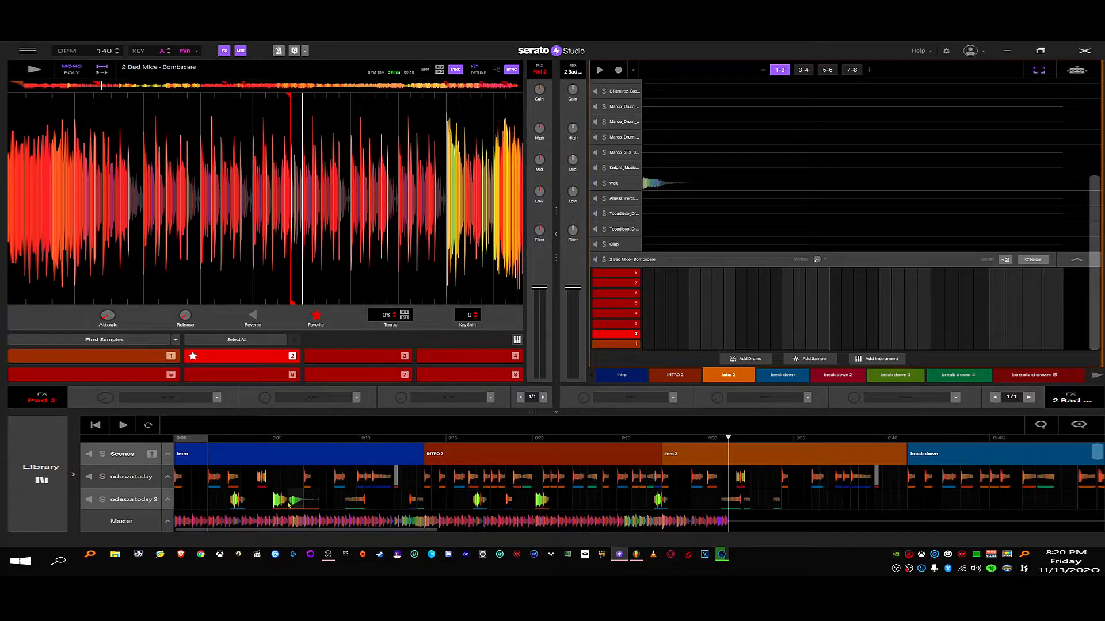
# - Restart the song, jump into the break down scene, and stop playback there
pyautogui.click(122, 425)
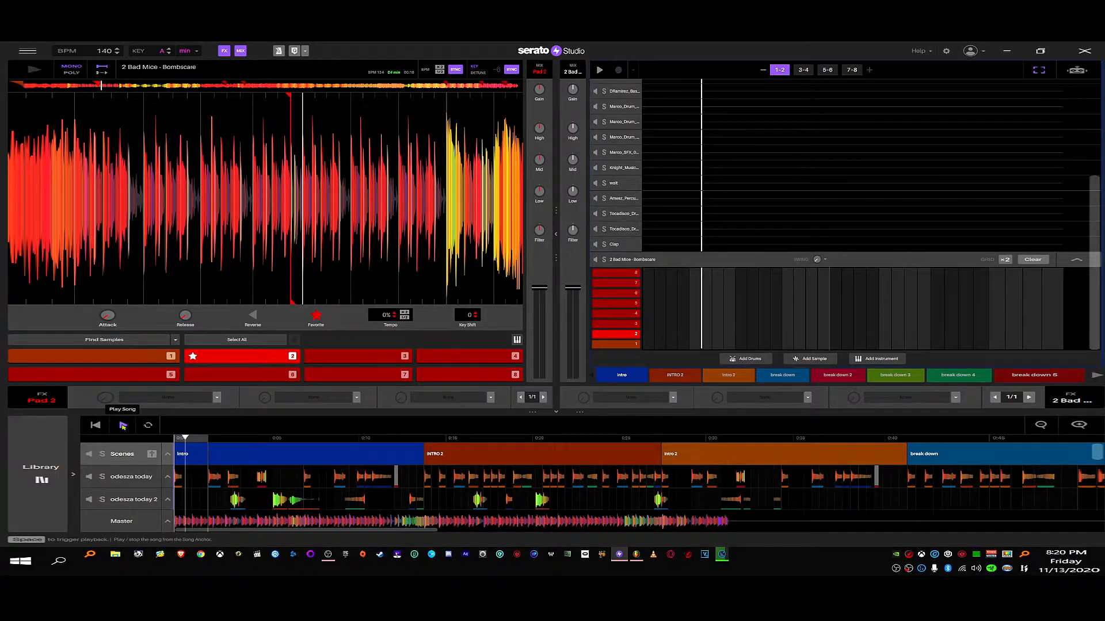
pyautogui.click(122, 425)
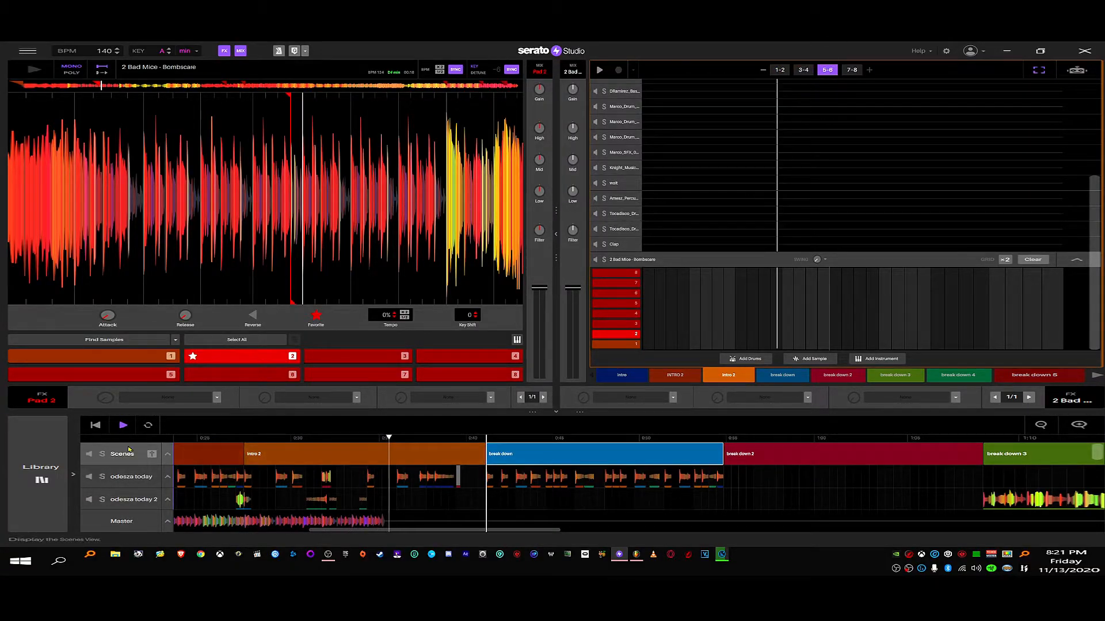
pyautogui.click(123, 425)
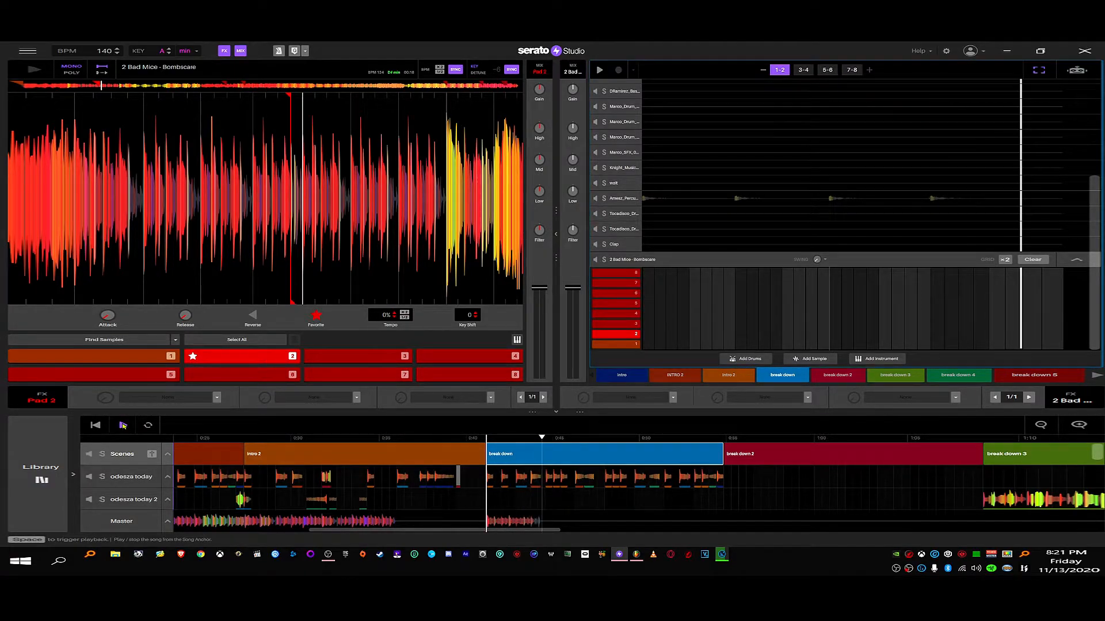
pyautogui.click(803, 70)
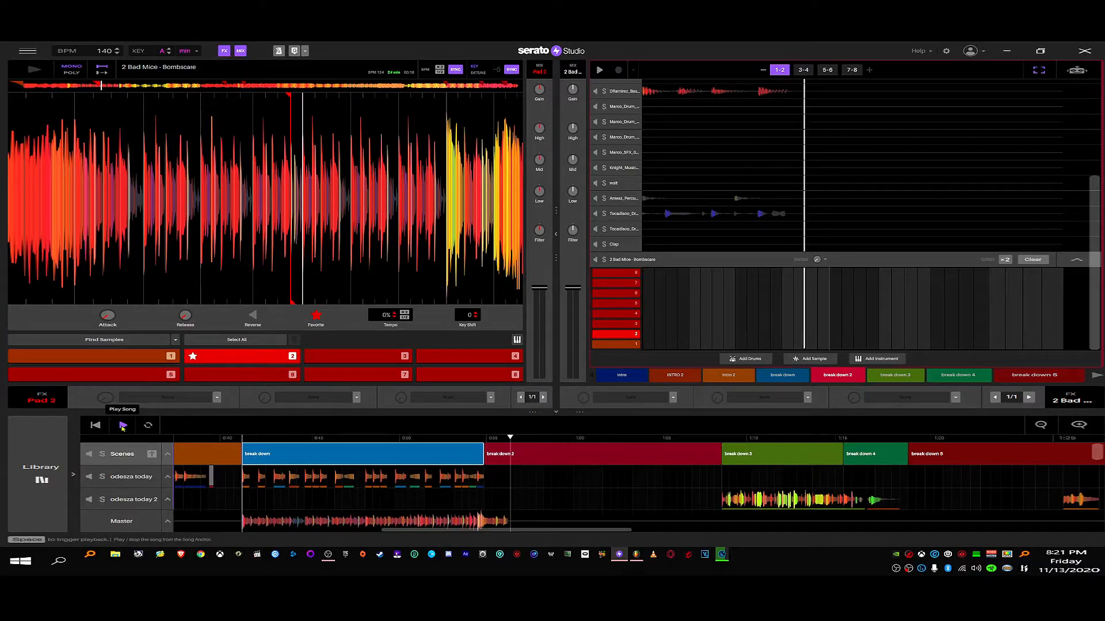
pyautogui.click(122, 425)
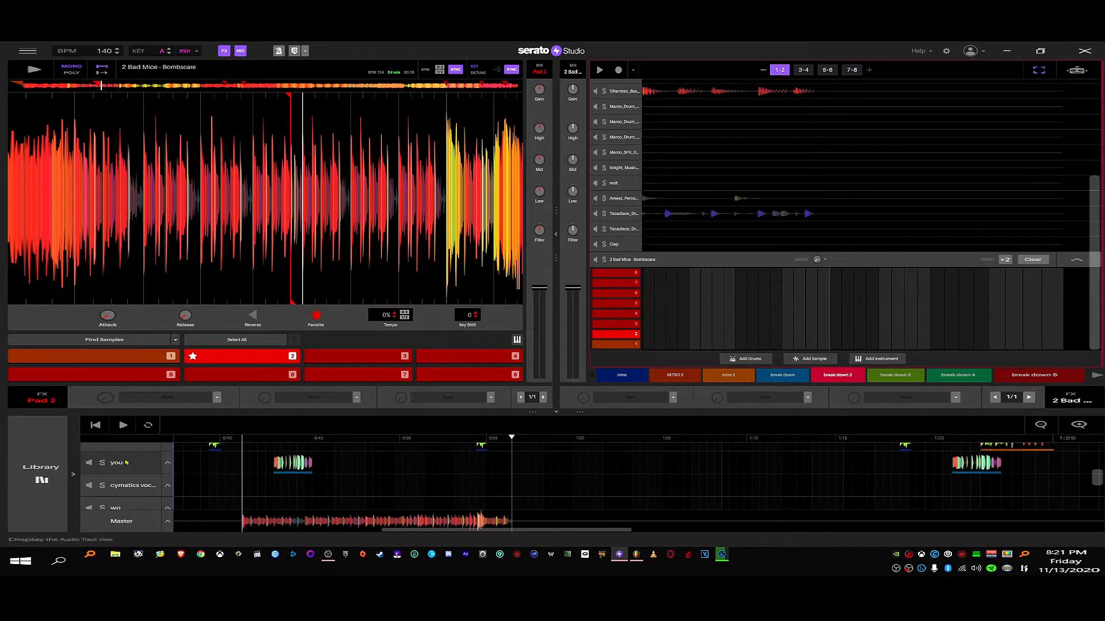
# - Bring up the options for the vocal clip on the 'you' track
pyautogui.rightClick(292, 462)
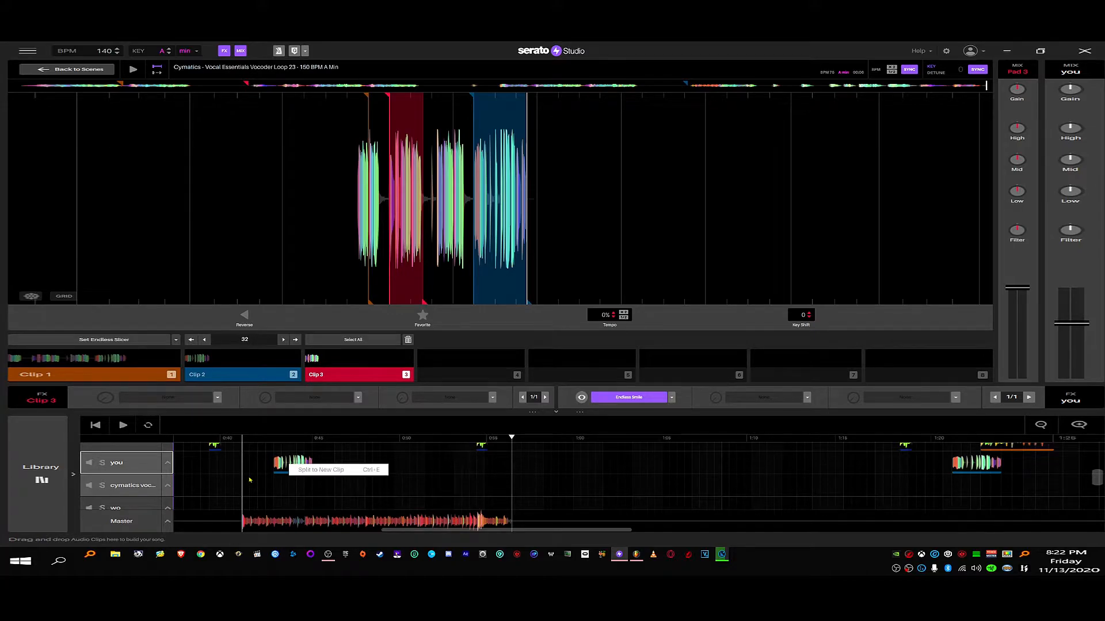
pyautogui.moveTo(230, 477)
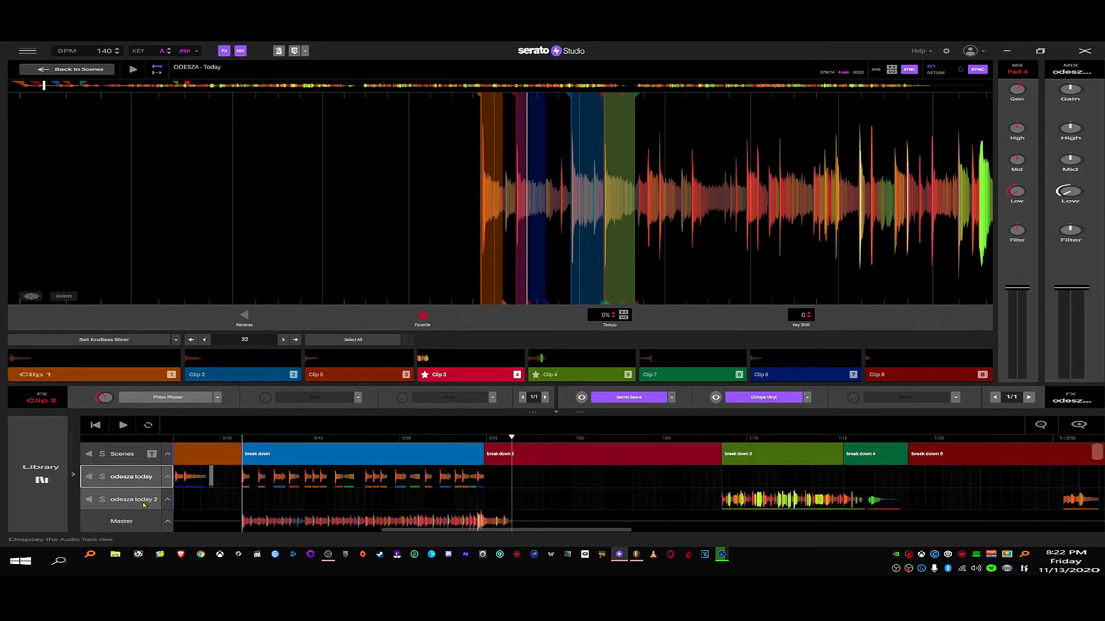
# - Preview the first slice of the ODESZA Today sample on the deck
pyautogui.scroll(-3)
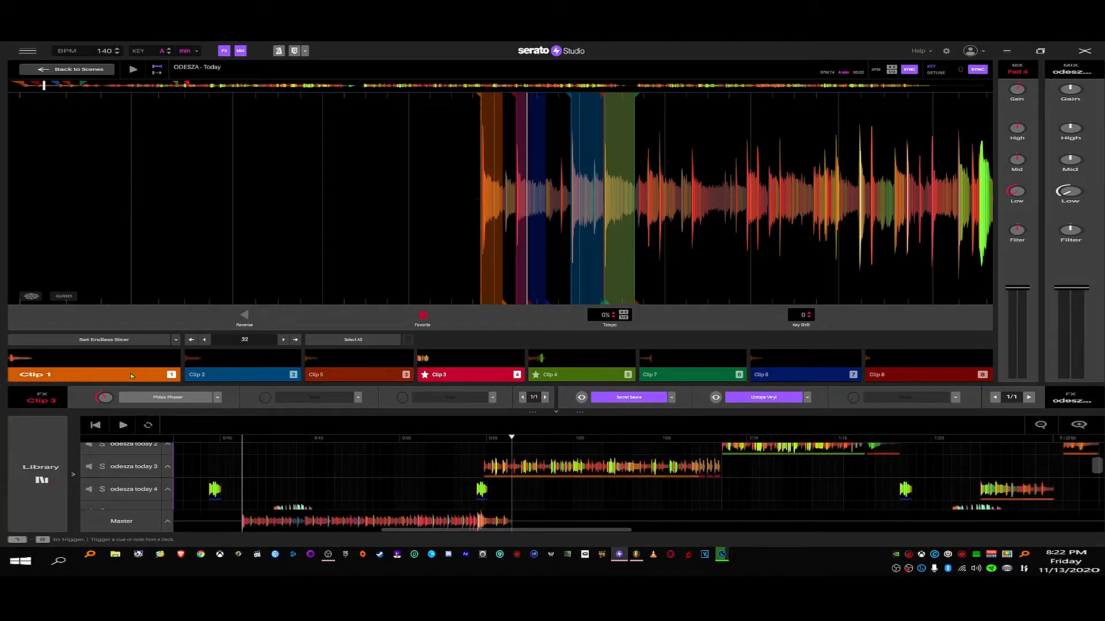
pyautogui.click(357, 374)
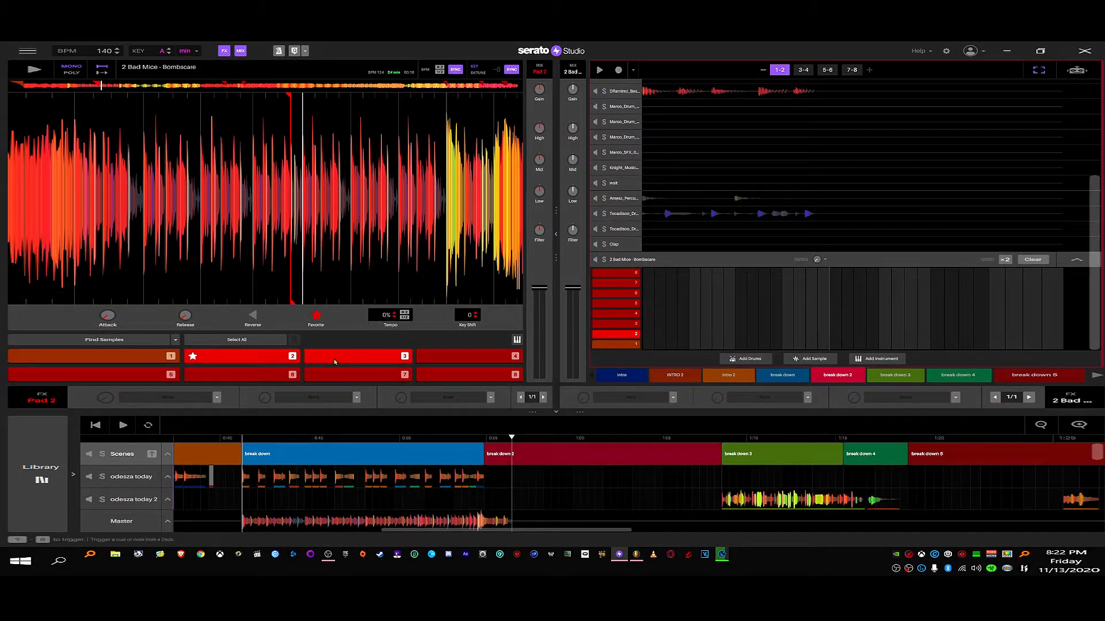
# - Select the INTRO 2 scene in the arrangement
pyautogui.click(358, 355)
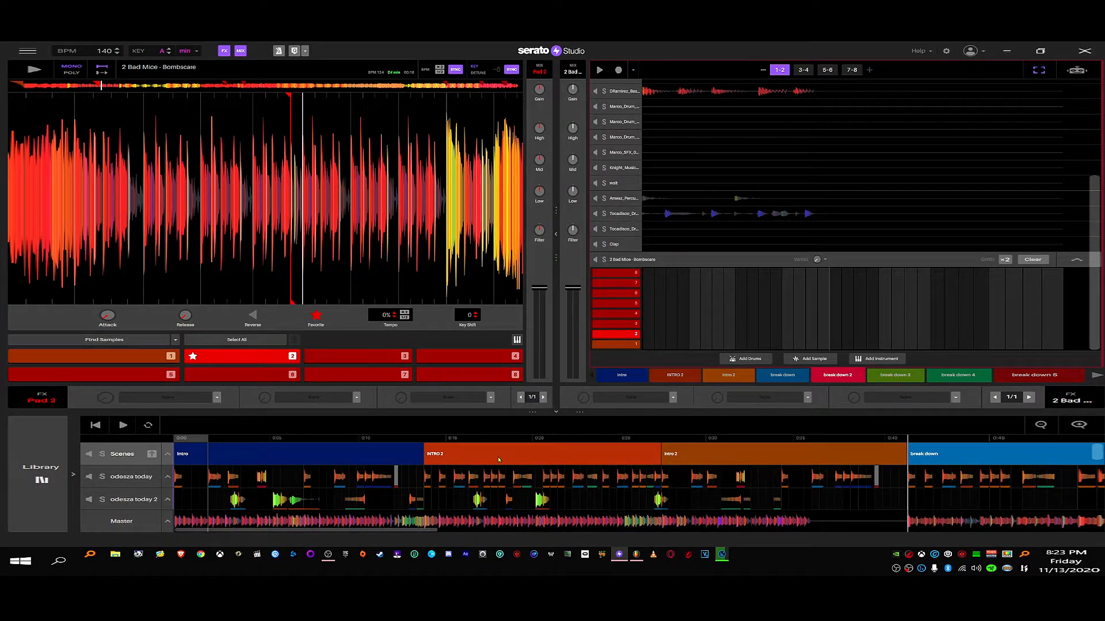
pyautogui.click(538, 453)
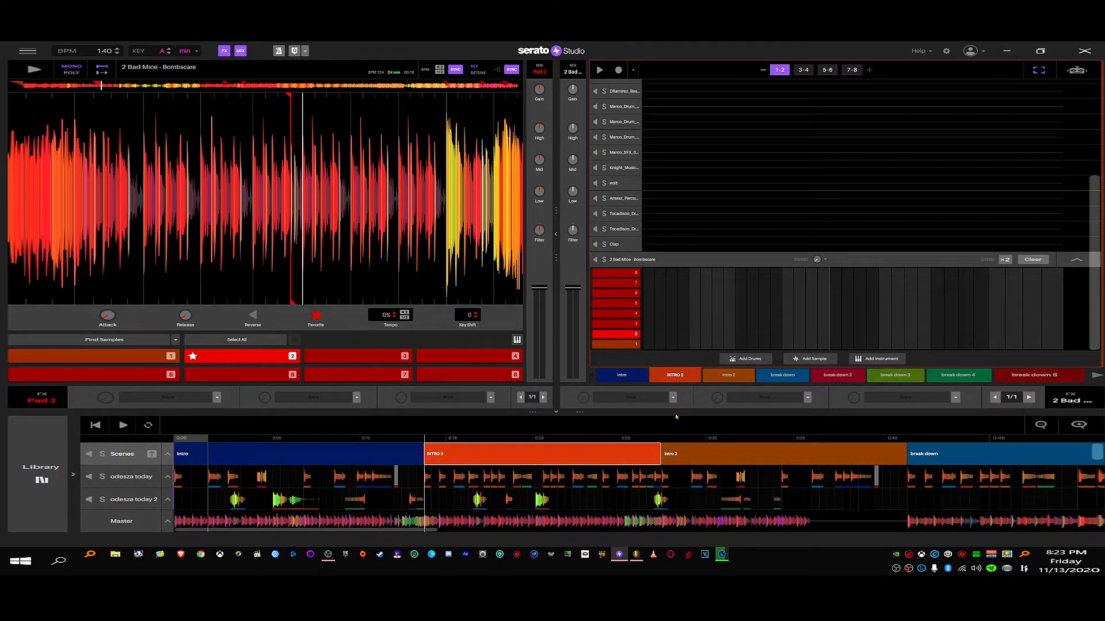
pyautogui.moveTo(599, 70)
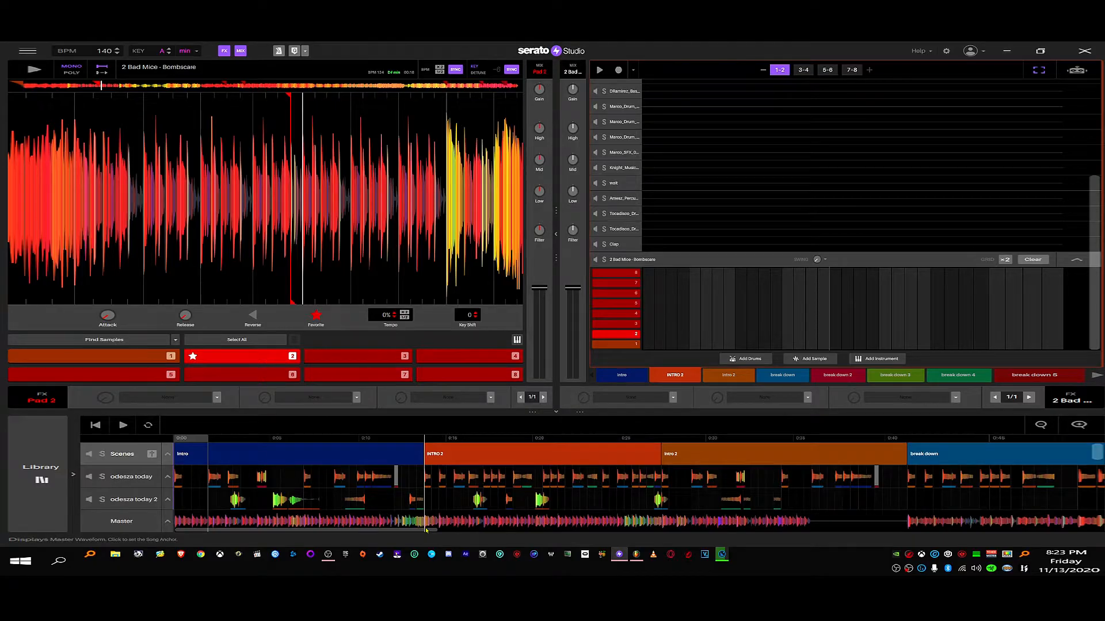
pyautogui.moveTo(93, 149)
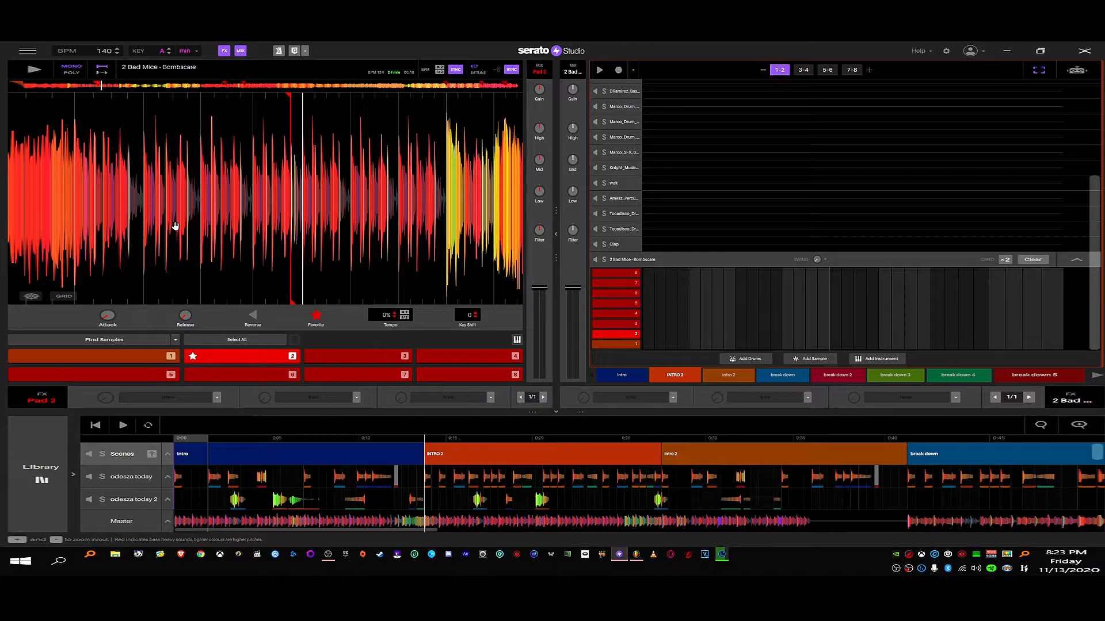
pyautogui.moveTo(226, 217)
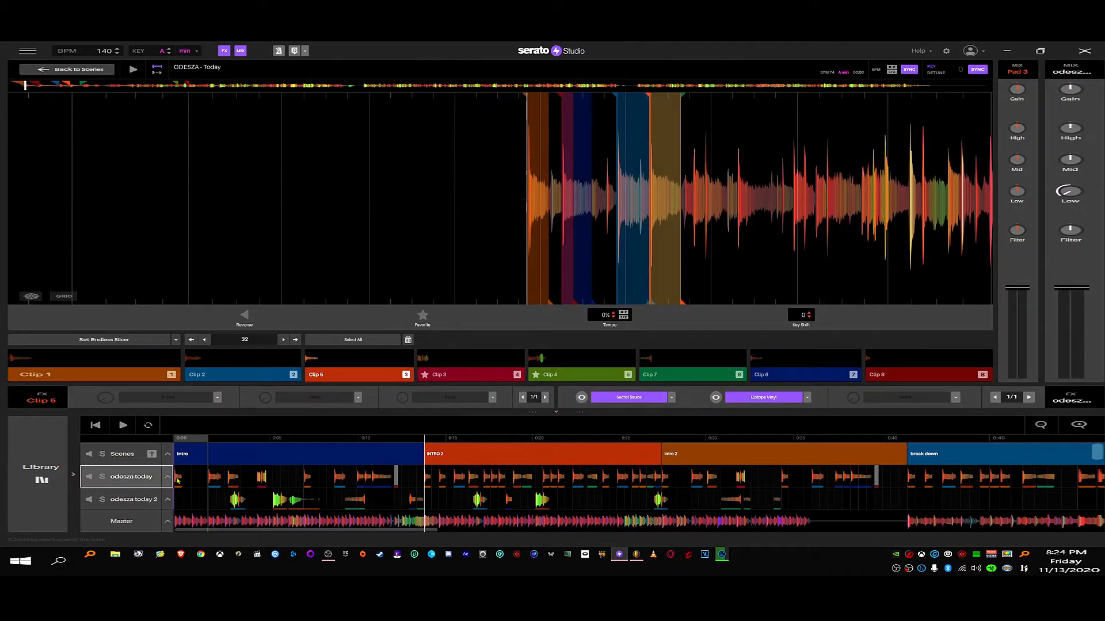
# - Make Clip 1 of the ODESZA Today sample the active slice
pyautogui.click(92, 364)
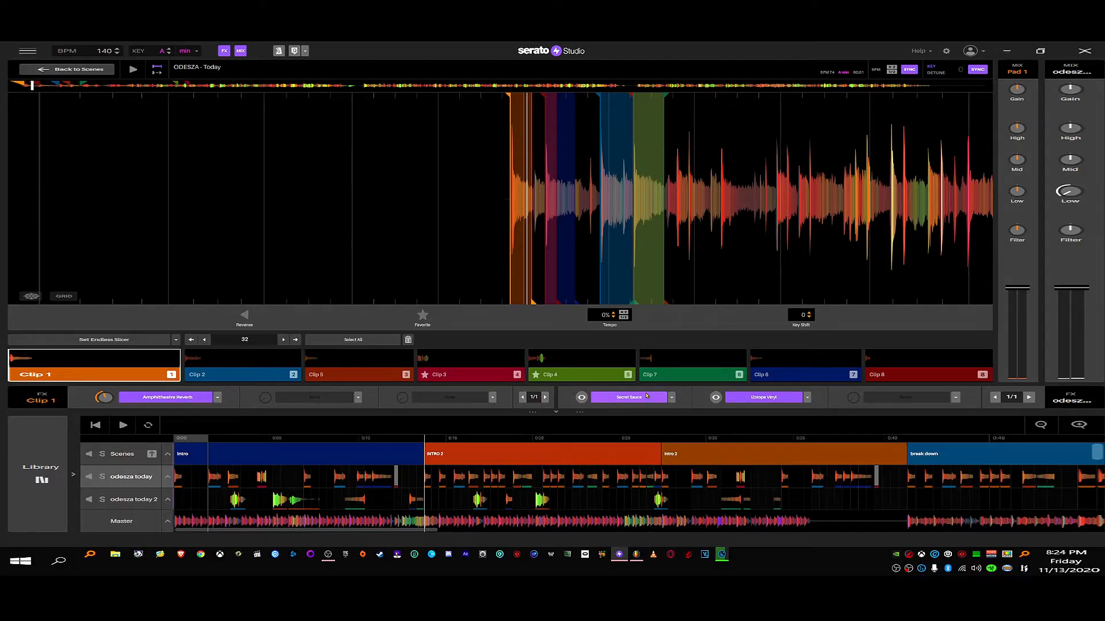
pyautogui.moveTo(627, 397)
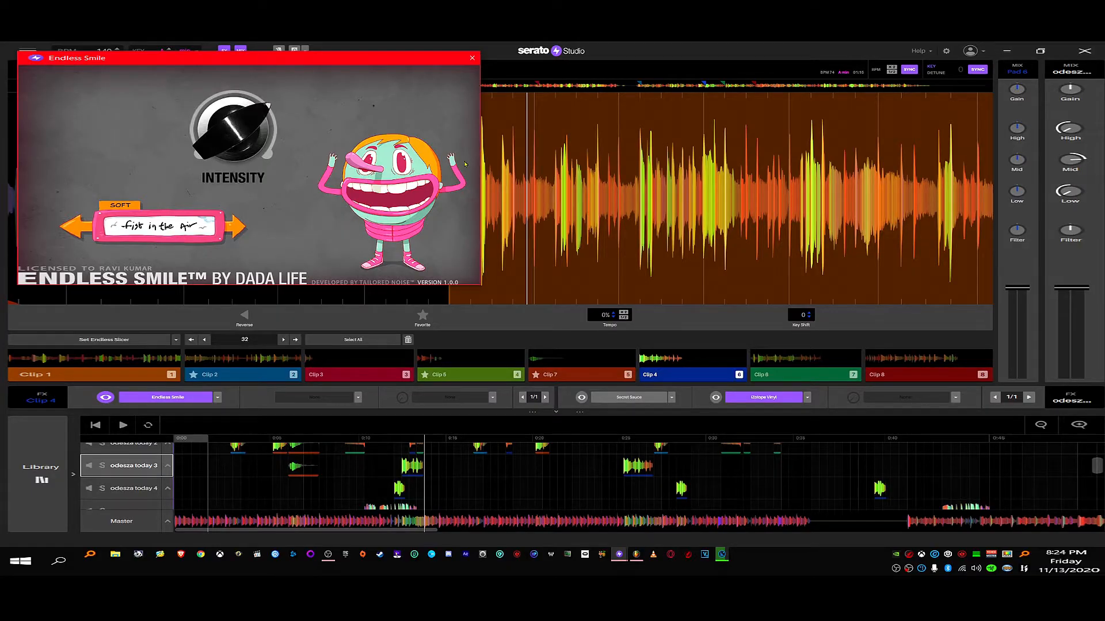
pyautogui.moveTo(548, 234)
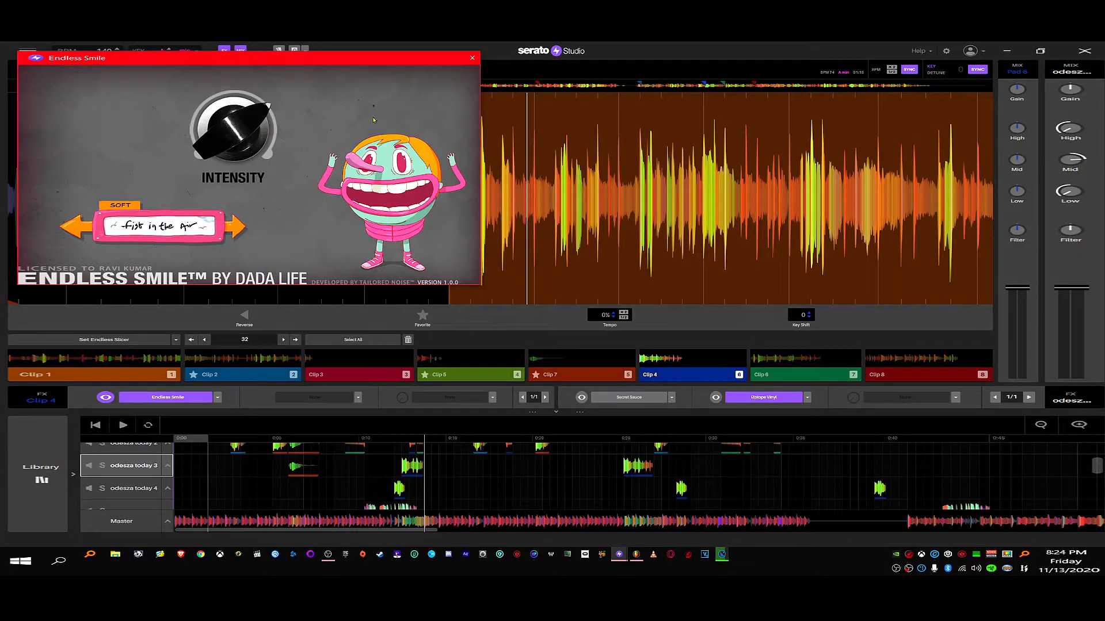
pyautogui.moveTo(359, 246)
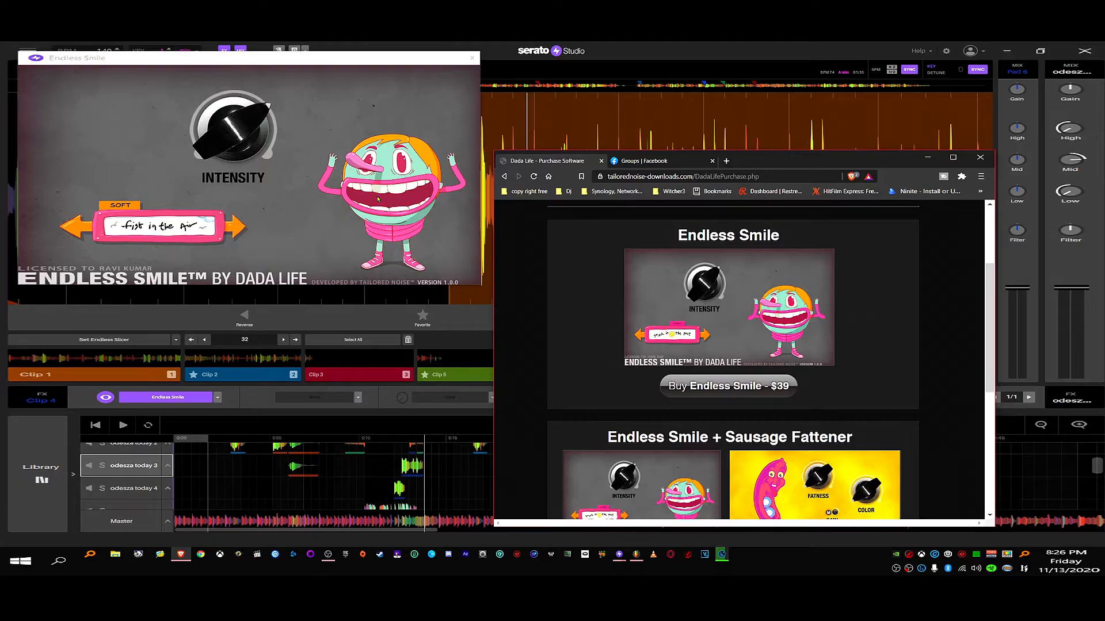
# - Scroll the Dada Life purchase page down to the Endless Smile system requirements
pyautogui.scroll(-3)
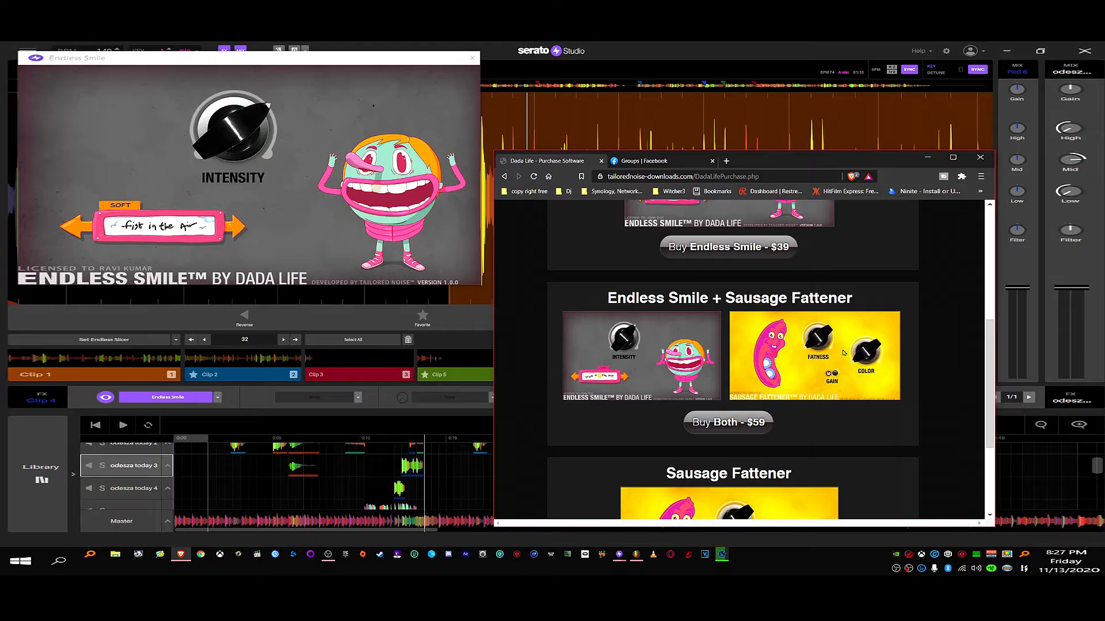
pyautogui.scroll(-3)
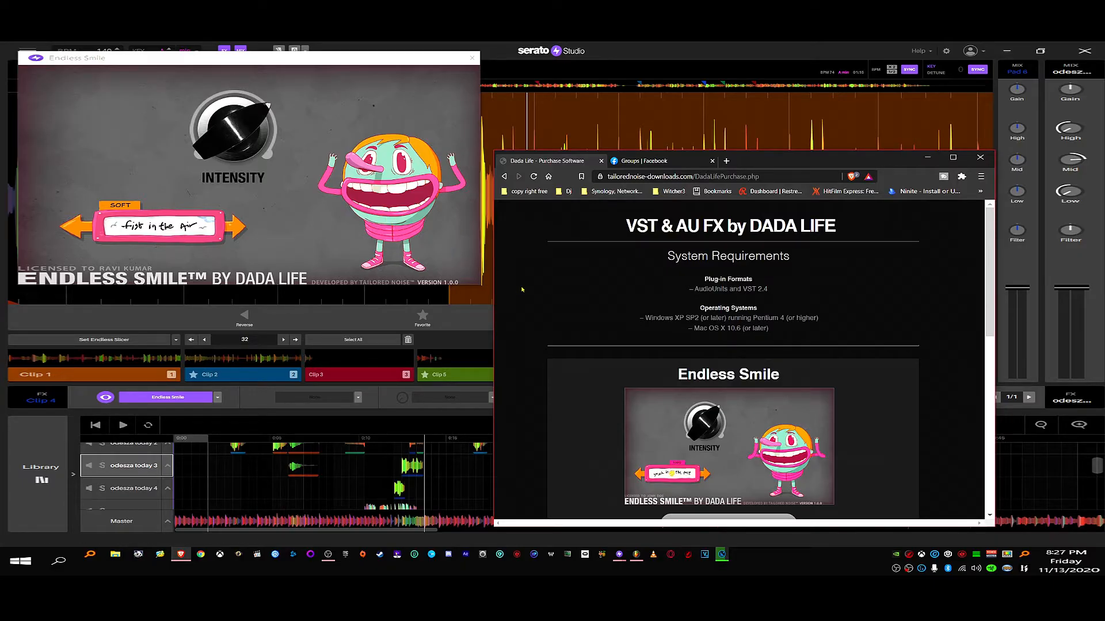
pyautogui.moveTo(401, 350)
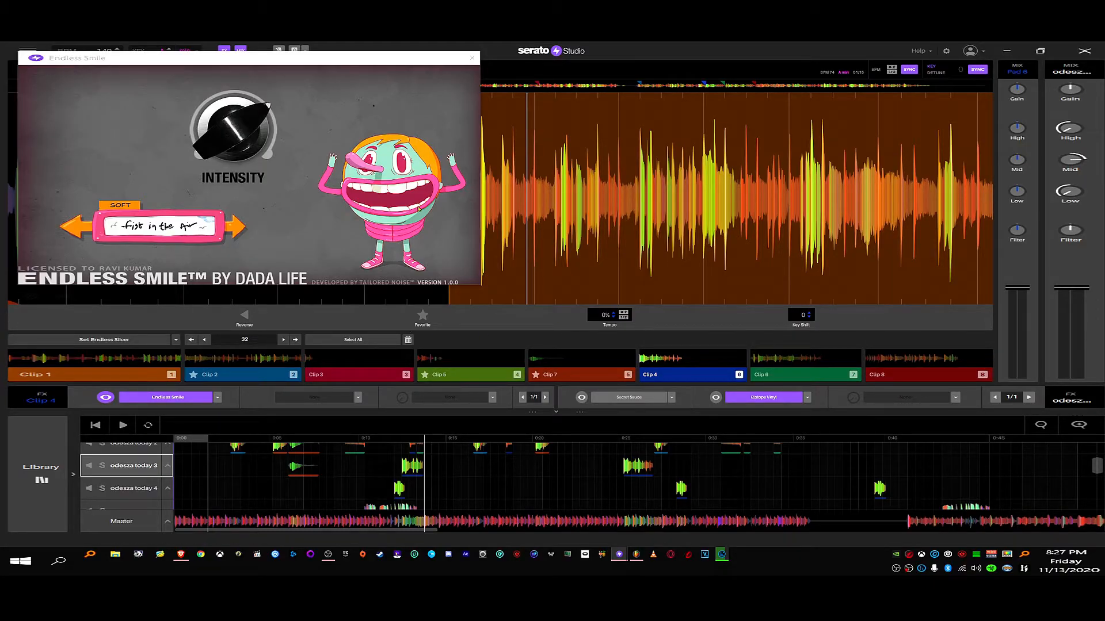
# - Close the Endless Smile plugin window to reveal the full ODESZA Today waveform
pyautogui.click(470, 58)
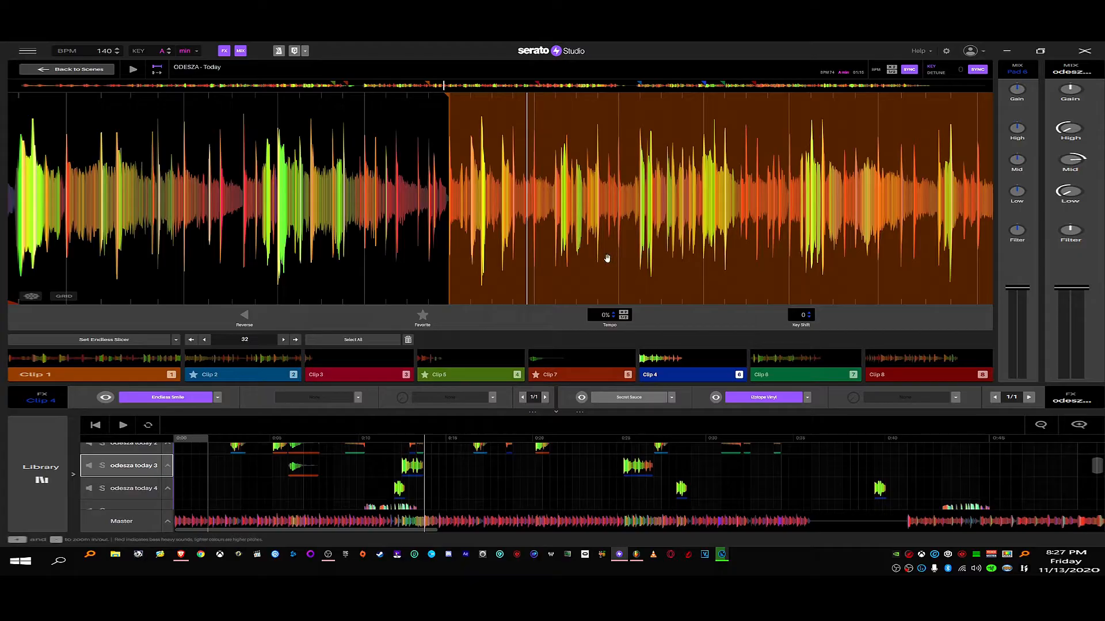
pyautogui.moveTo(28, 49)
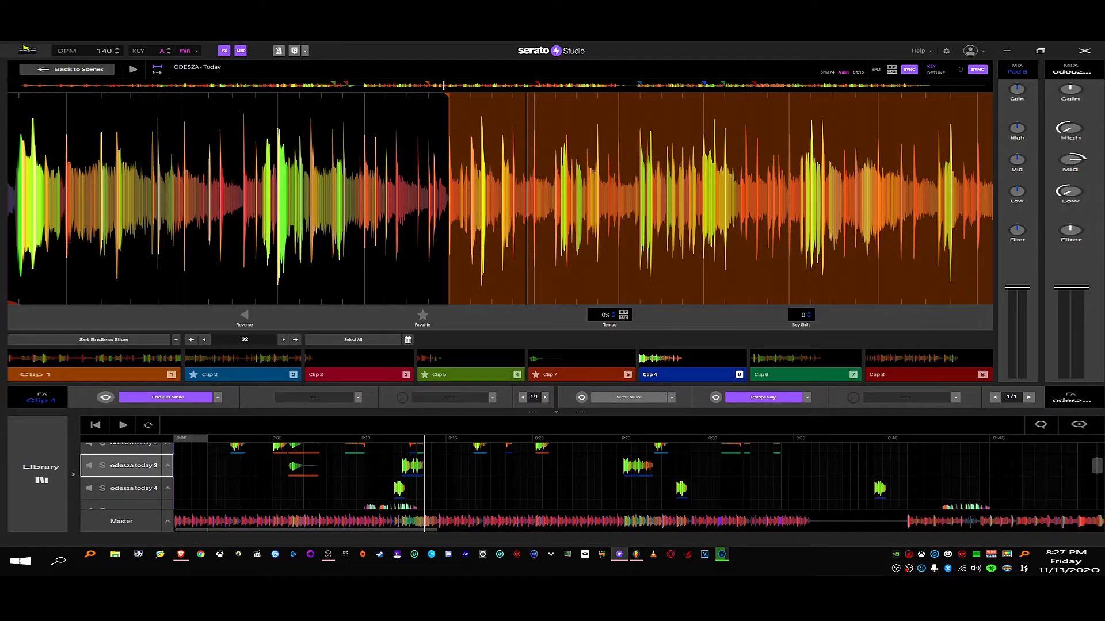
pyautogui.moveTo(541, 291)
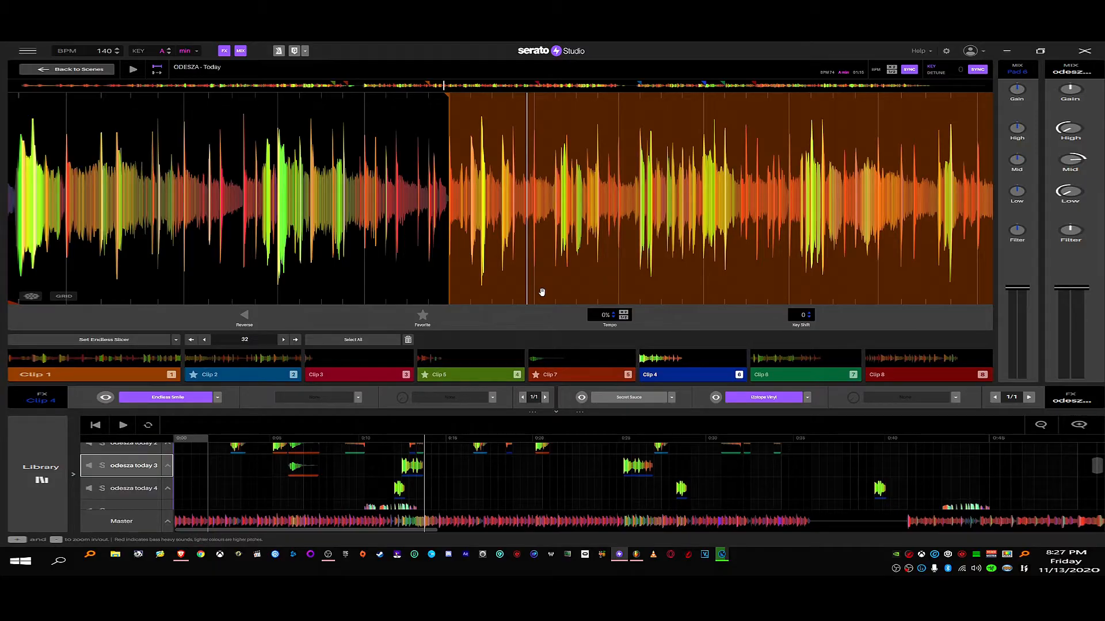
# - Select a track in the arrangement list below the clip editor
pyautogui.click(470, 373)
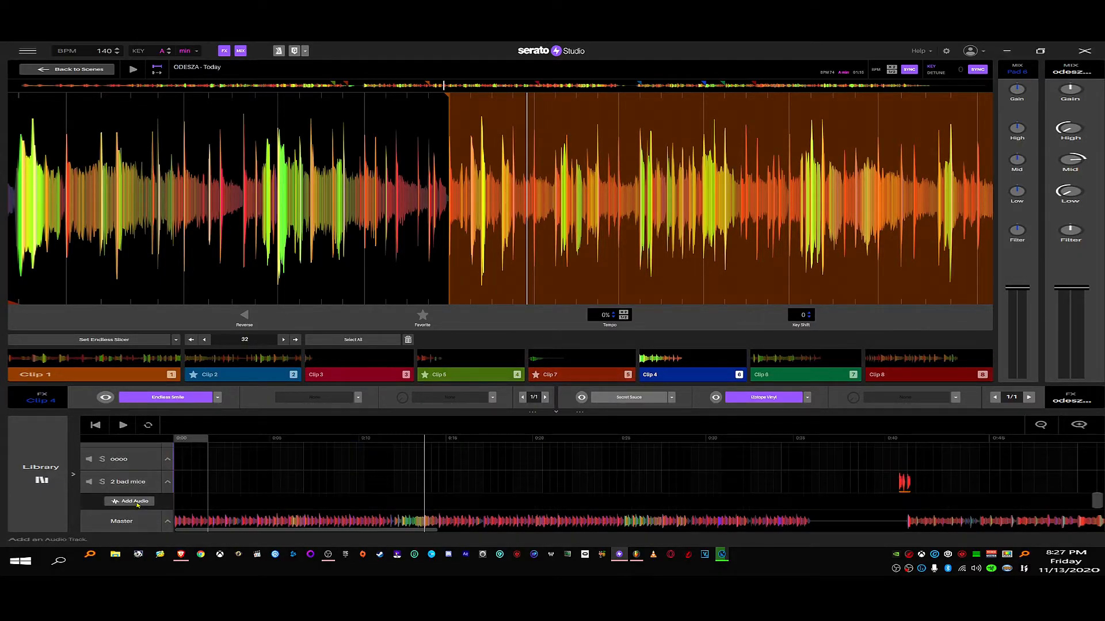
pyautogui.moveTo(127, 525)
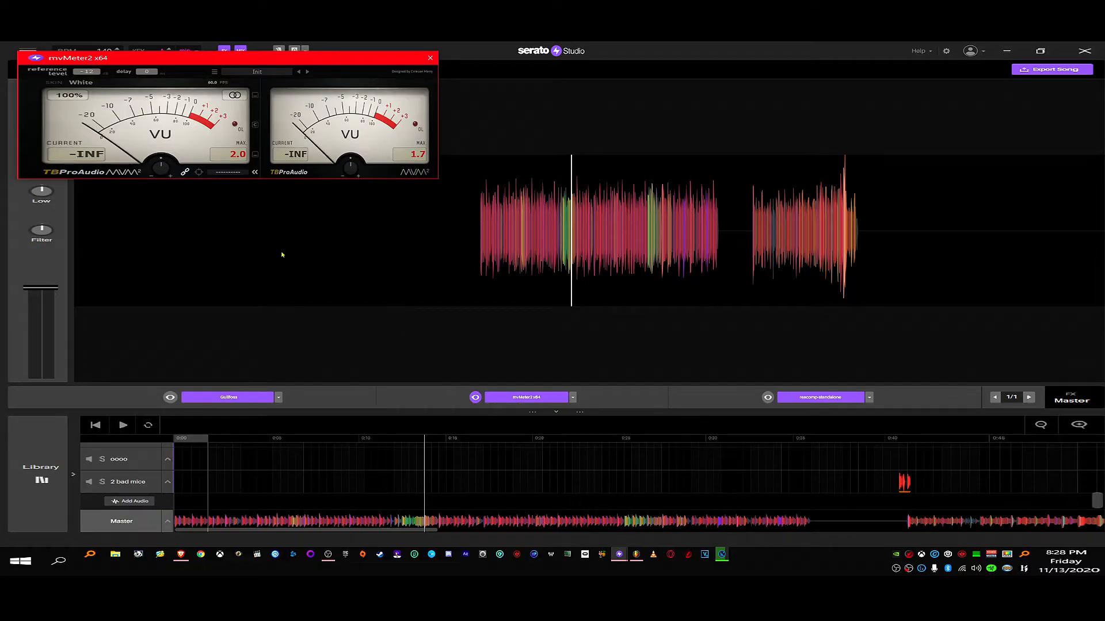
pyautogui.moveTo(506, 359)
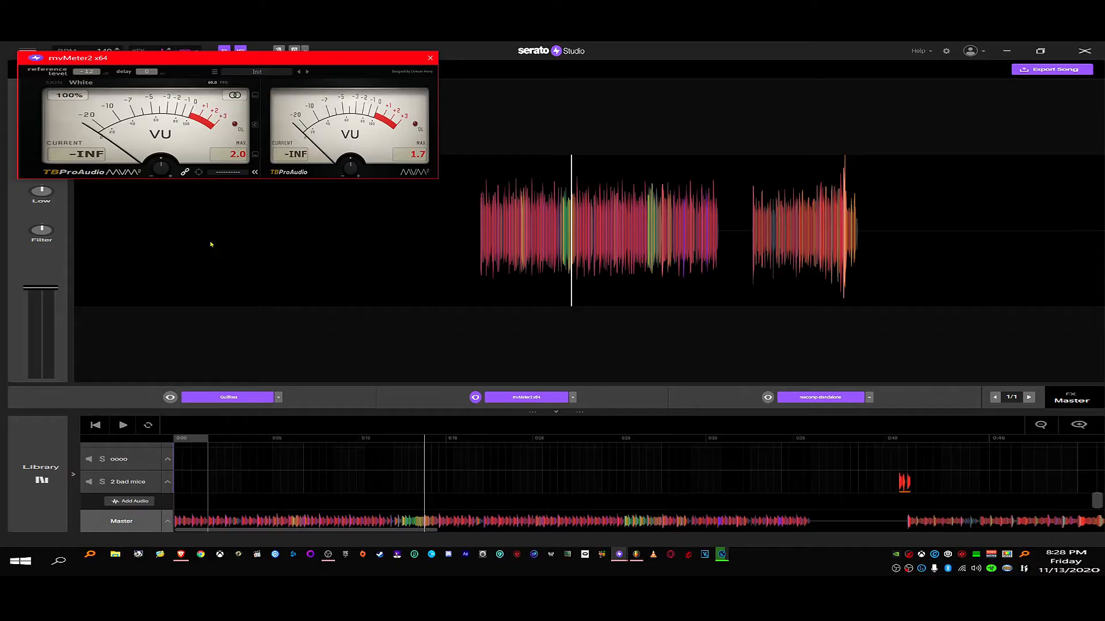
pyautogui.moveTo(282, 105)
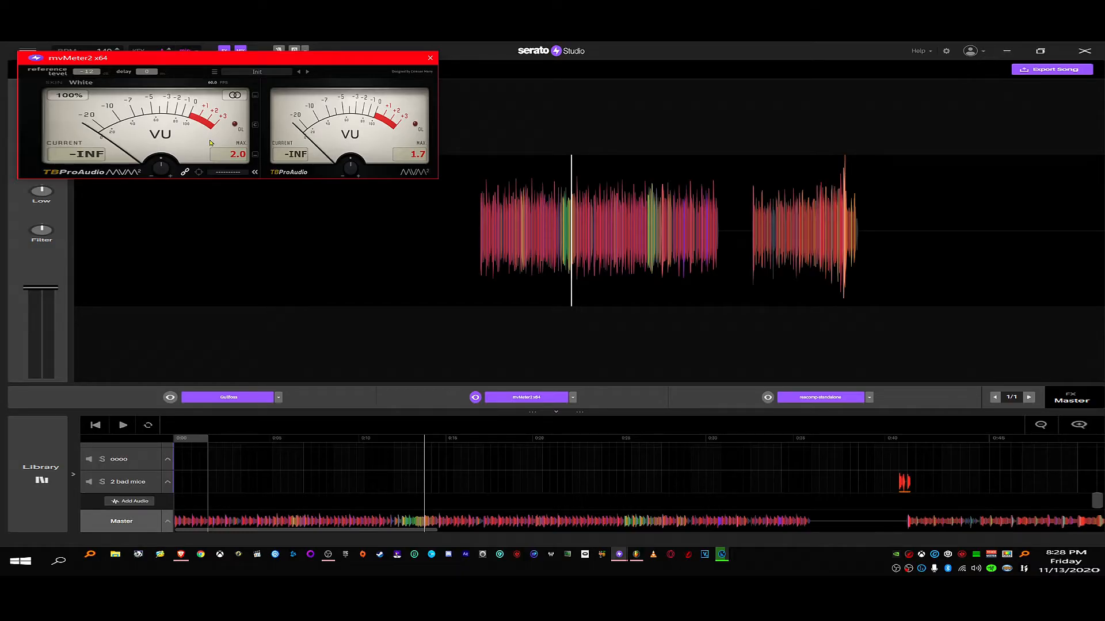
pyautogui.moveTo(622, 333)
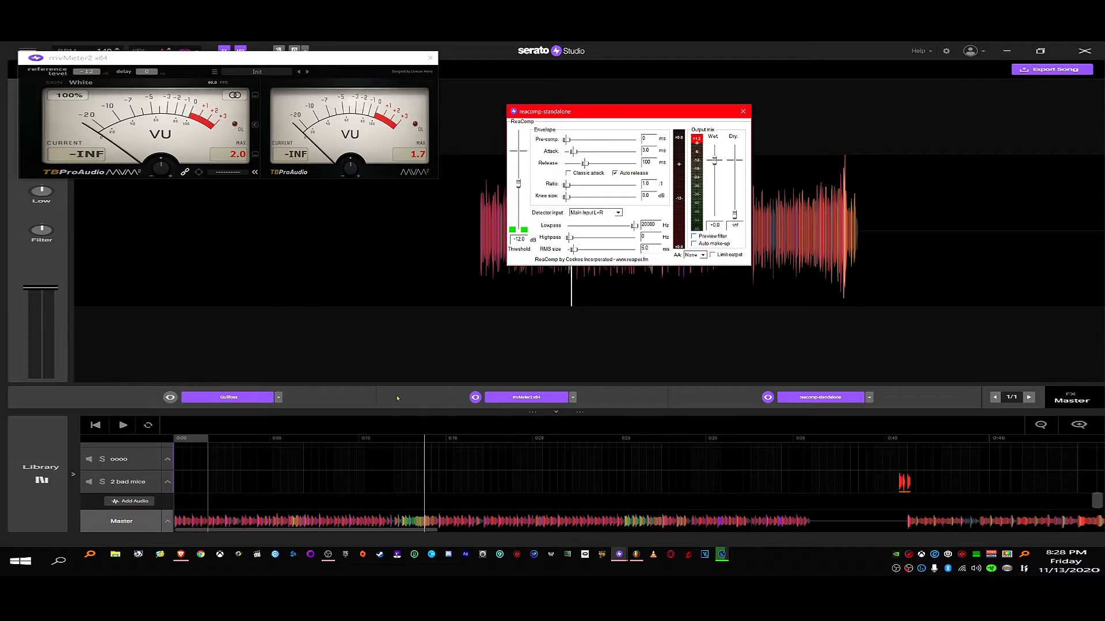
pyautogui.click(122, 424)
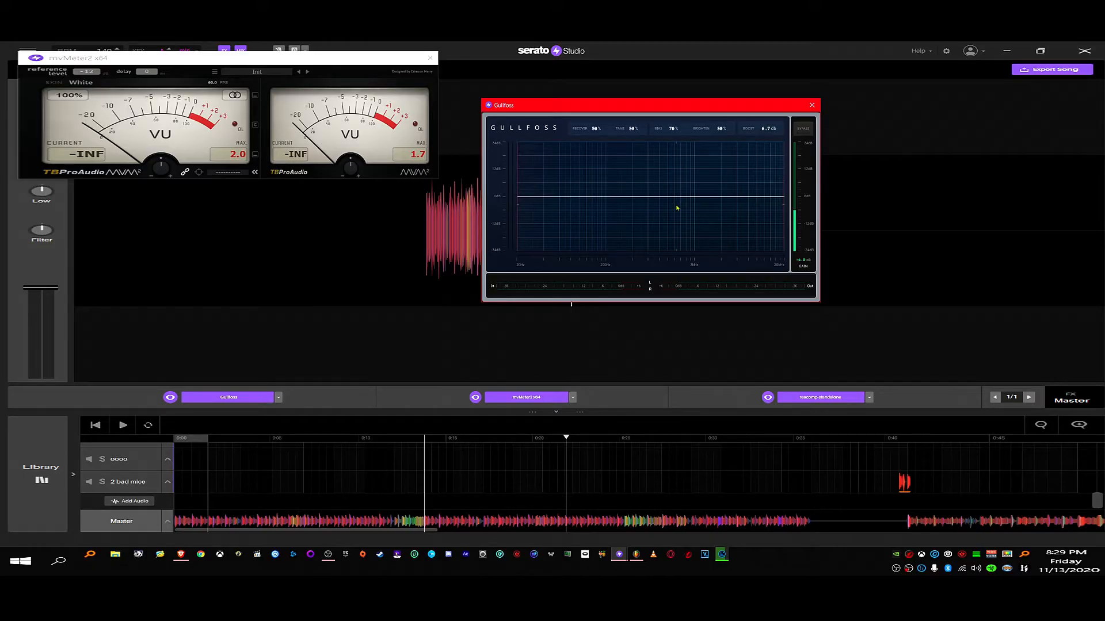
pyautogui.moveTo(752, 185)
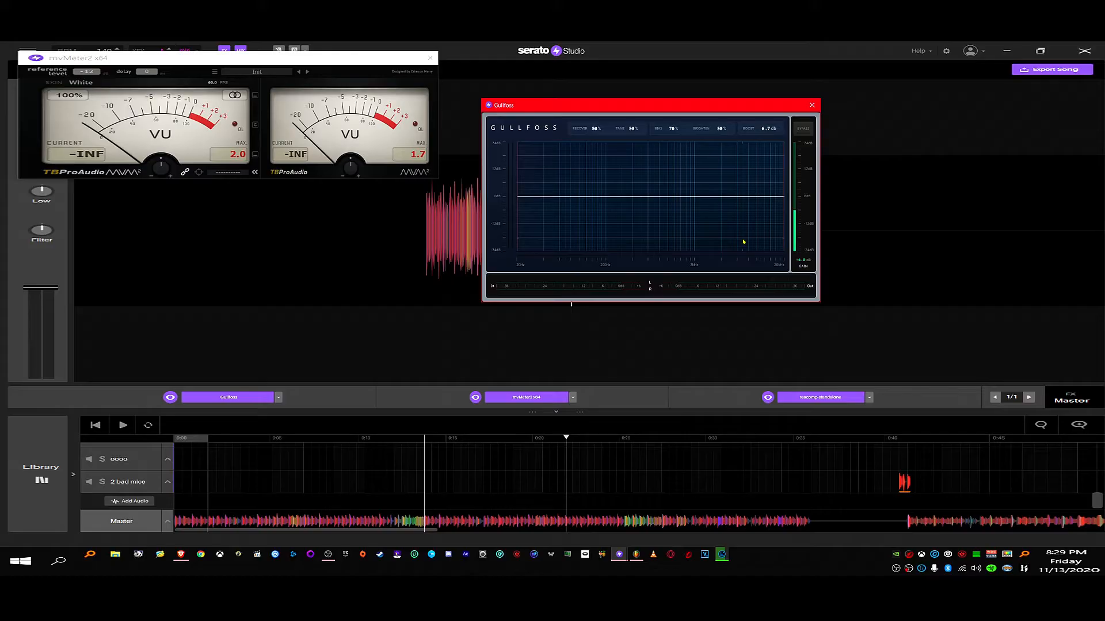
pyautogui.moveTo(754, 200)
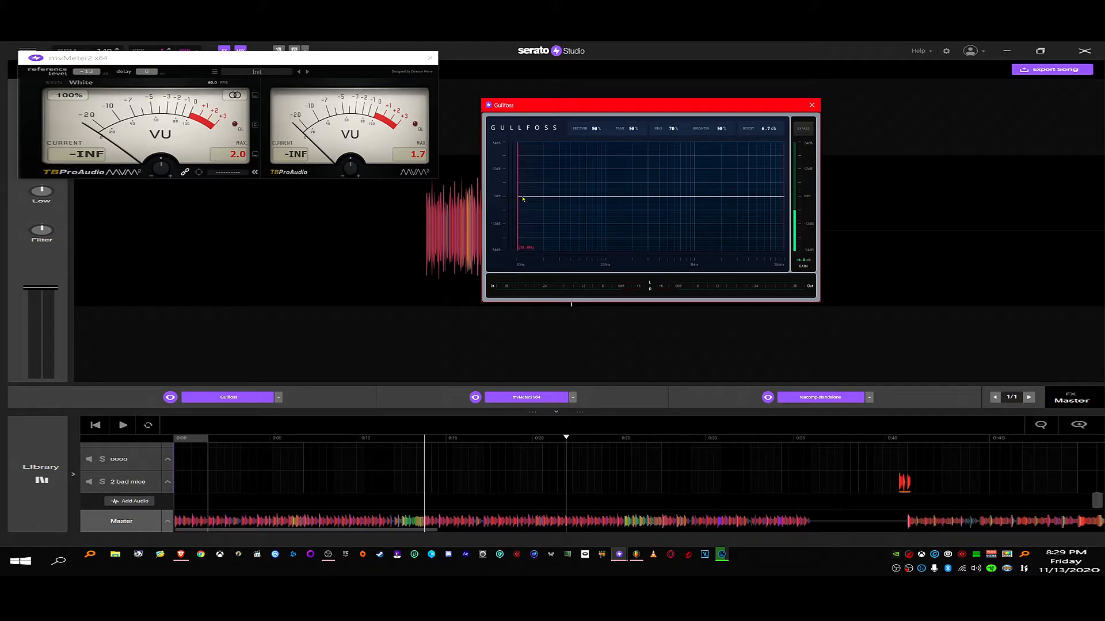
# - Preview the song through the Gullfoss master chain, stop it, and close the mvMeter2 window
pyautogui.click(122, 425)
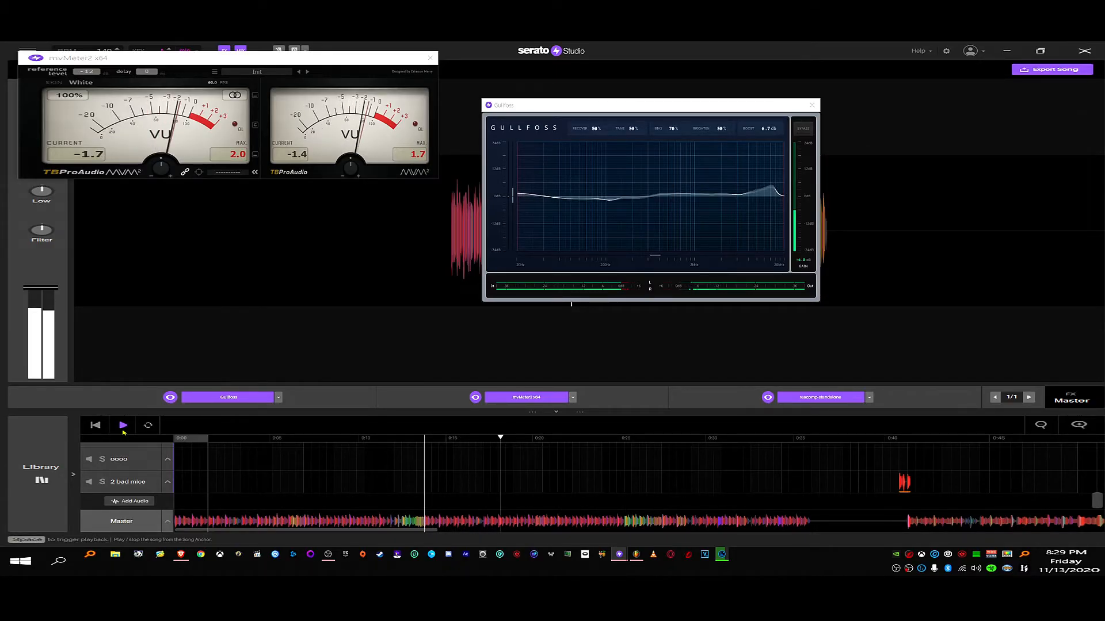
pyautogui.click(122, 424)
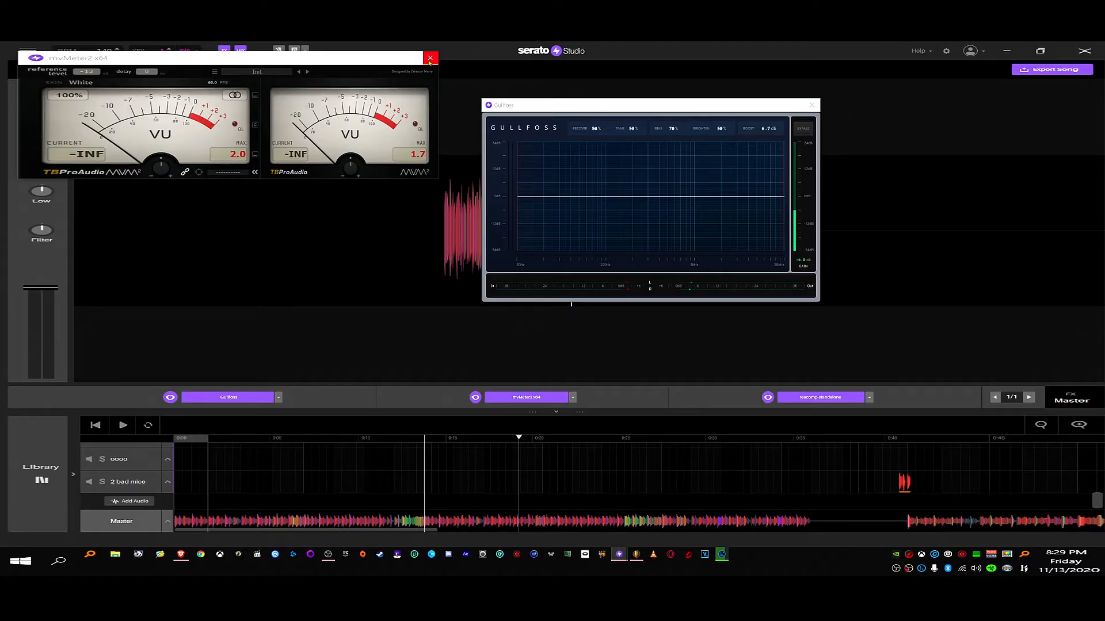
pyautogui.click(429, 58)
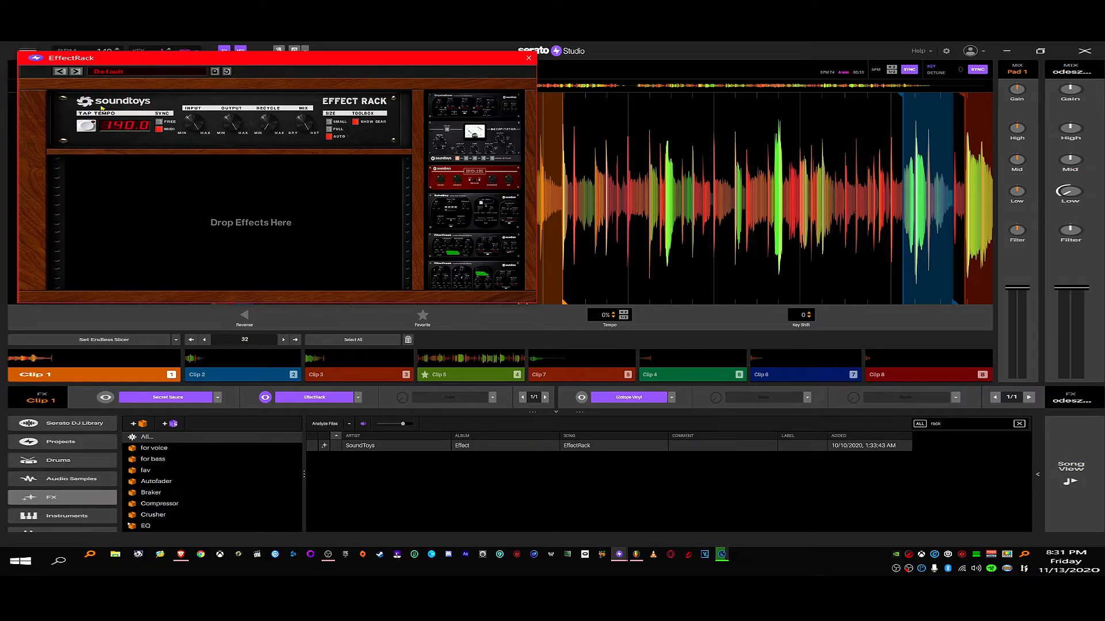
pyautogui.moveTo(404, 206)
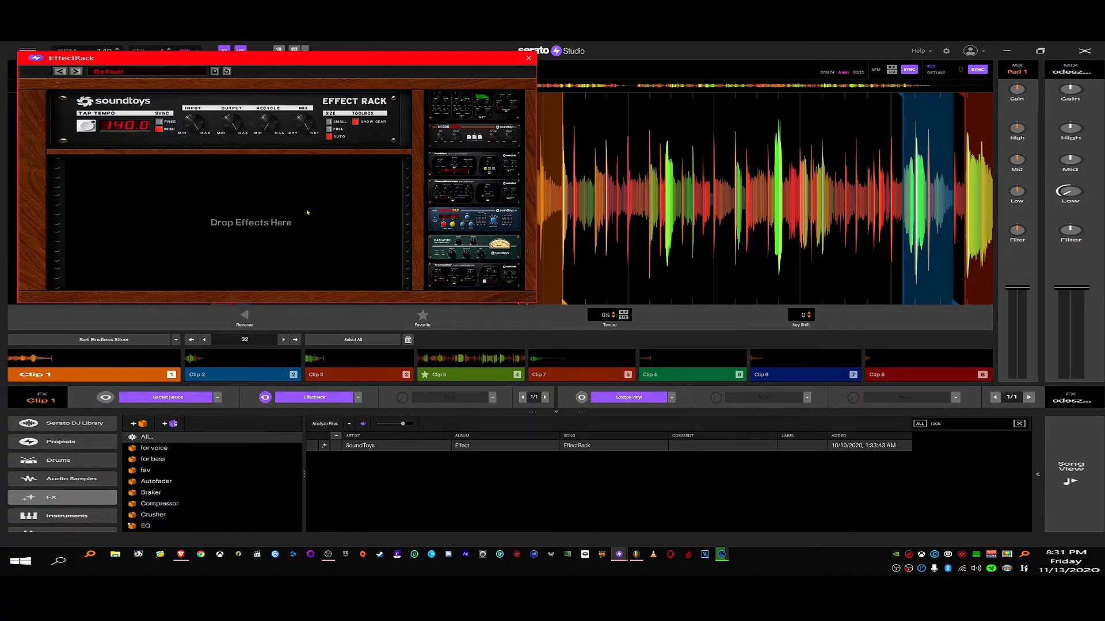
pyautogui.moveTo(322, 220)
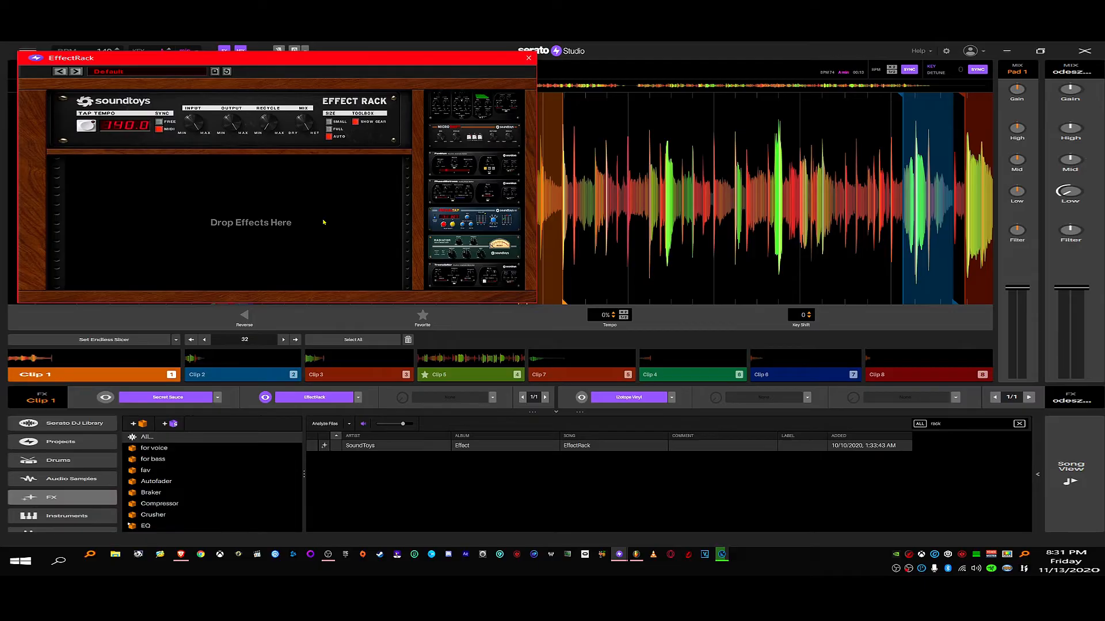
pyautogui.moveTo(492, 193)
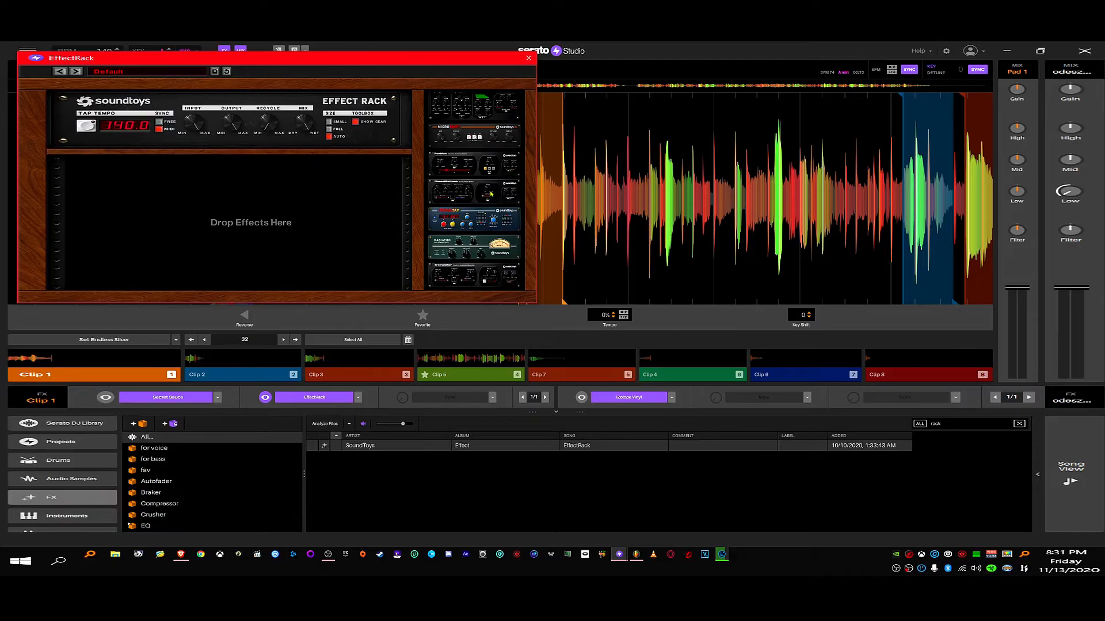
pyautogui.moveTo(480, 193)
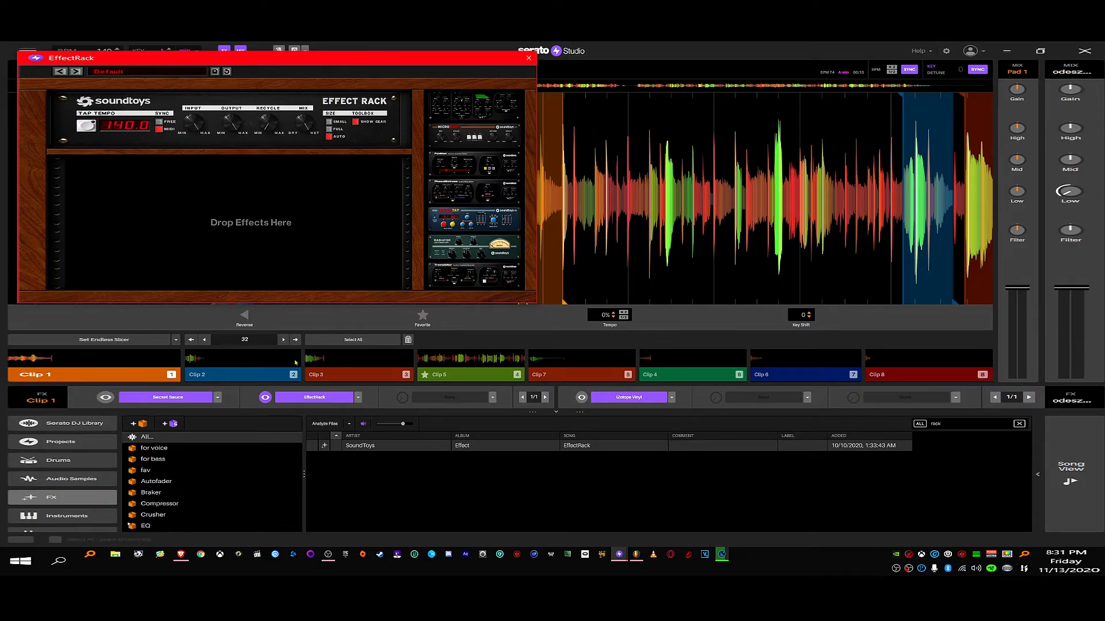
pyautogui.moveTo(286, 201)
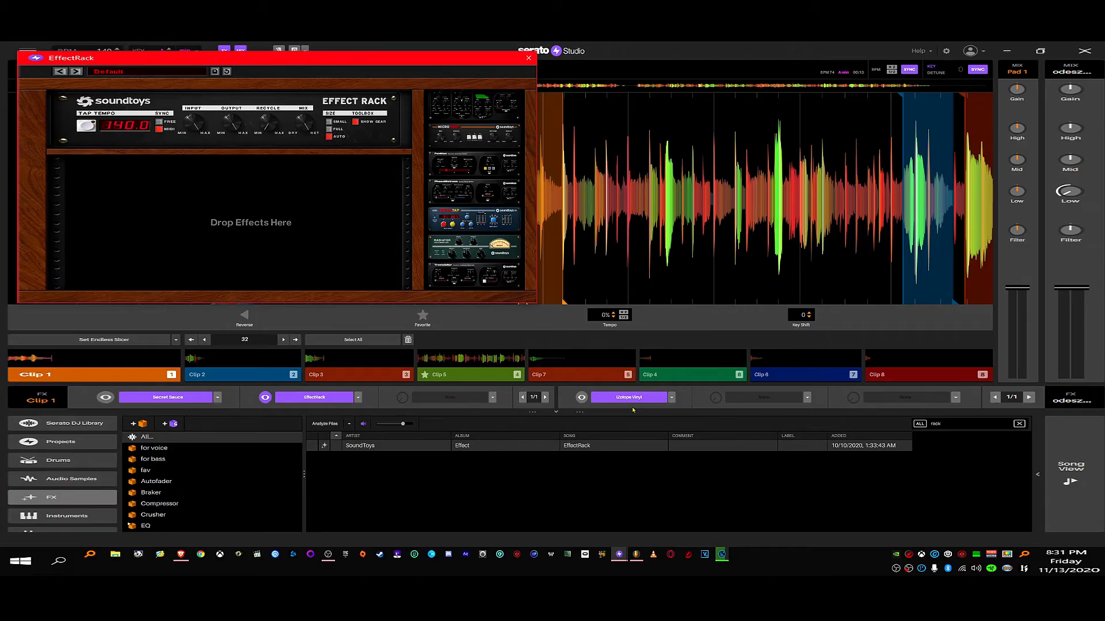
pyautogui.moveTo(533, 456)
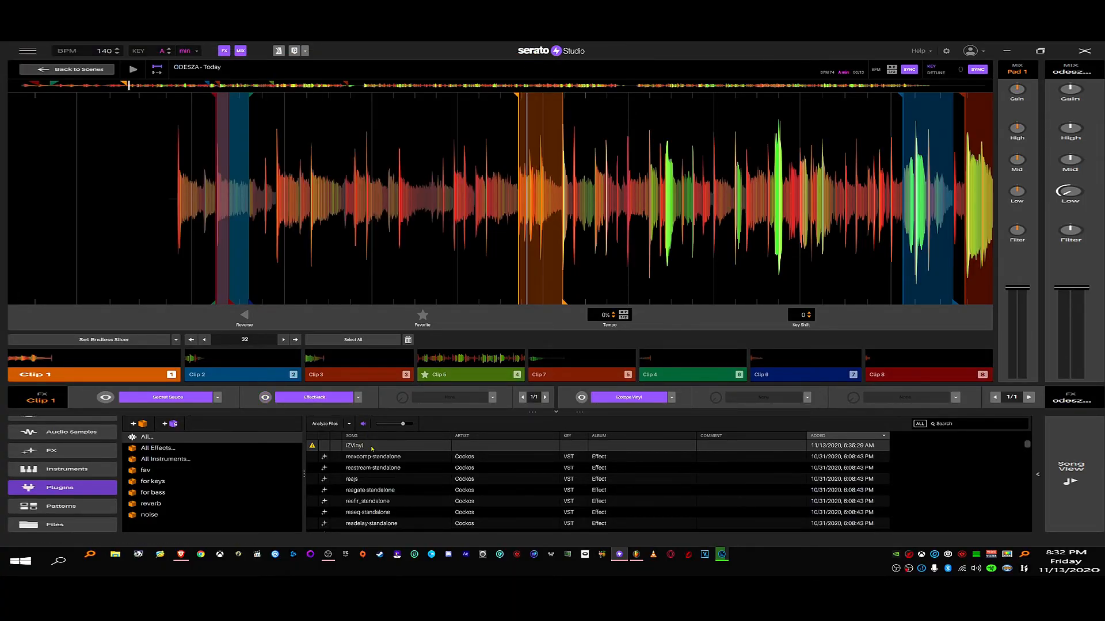
# - Inspect the context menu of the warning-flagged iZVinyl plugin entry, then dismiss it
pyautogui.rightClick(366, 445)
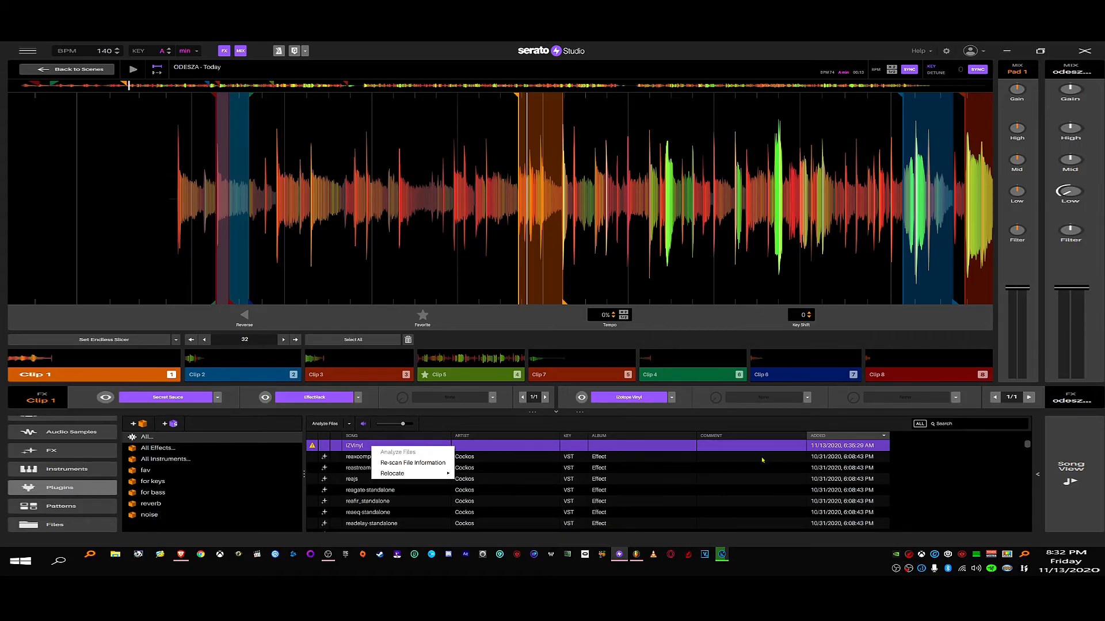
pyautogui.moveTo(895, 428)
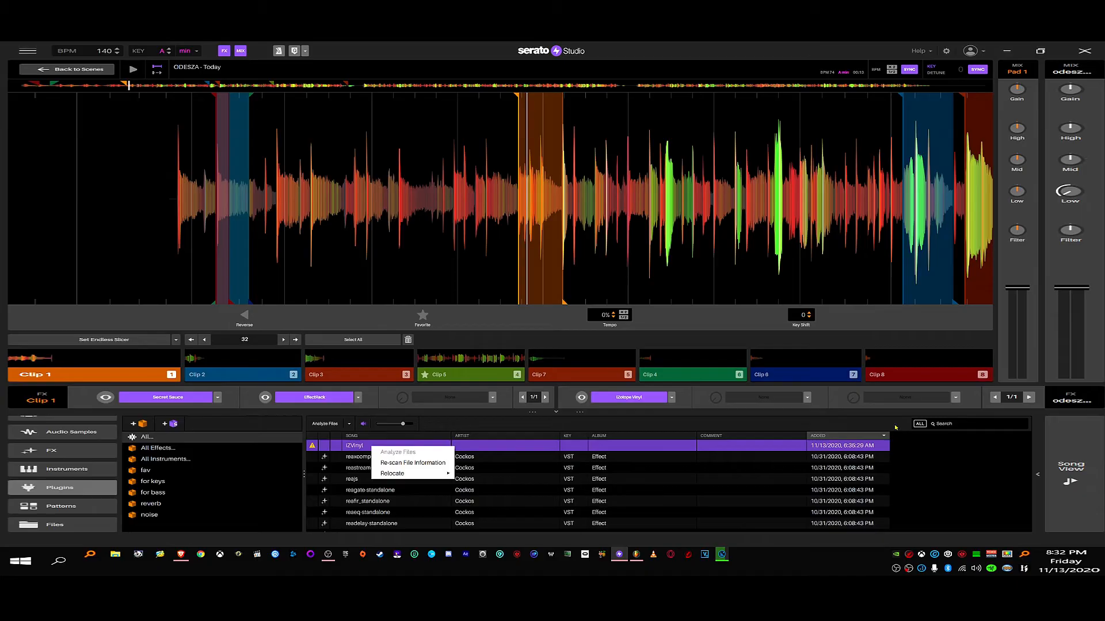
pyautogui.click(887, 426)
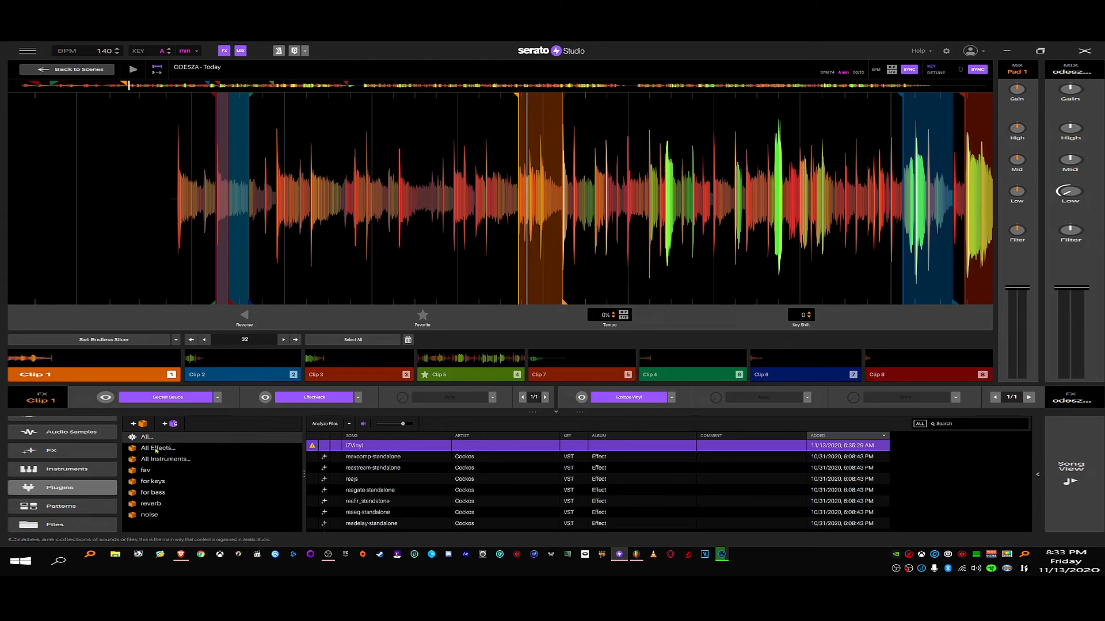
pyautogui.moveTo(86, 497)
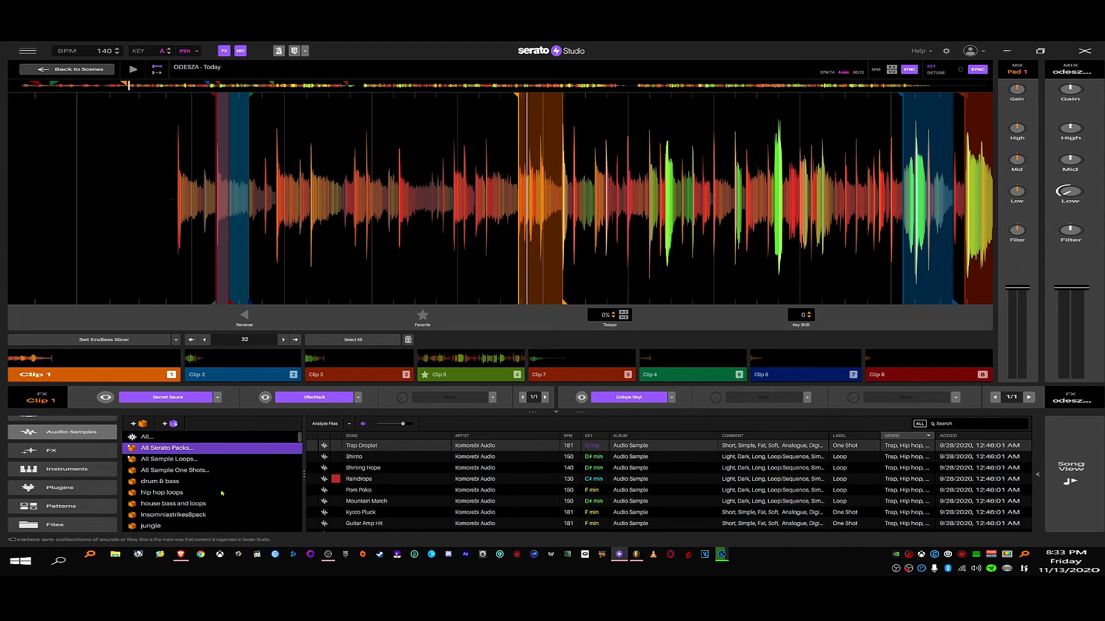
pyautogui.moveTo(278, 491)
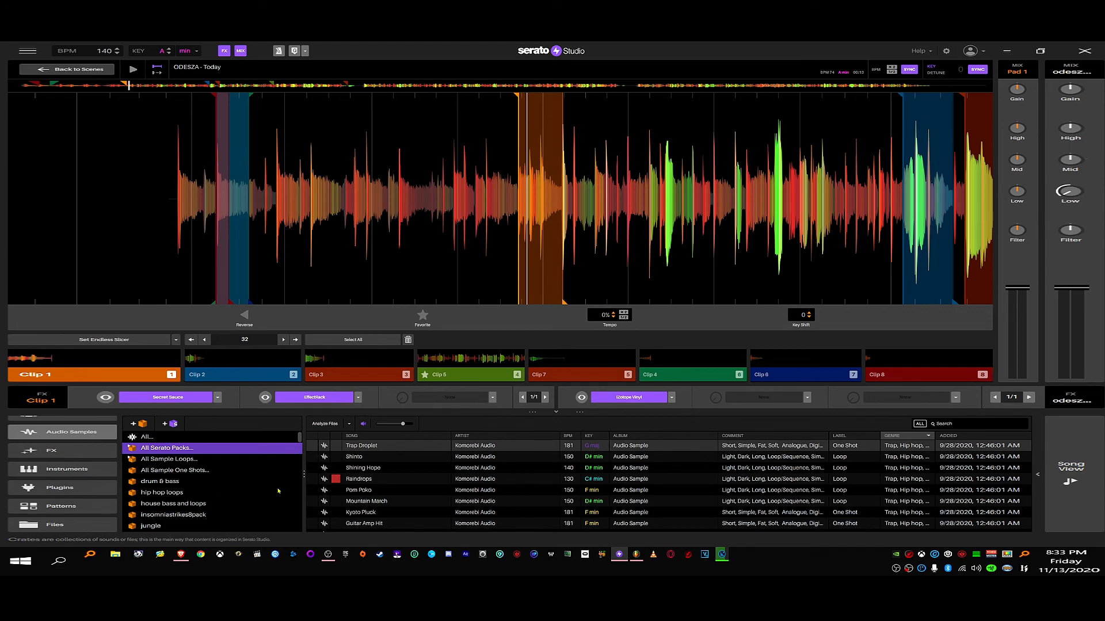